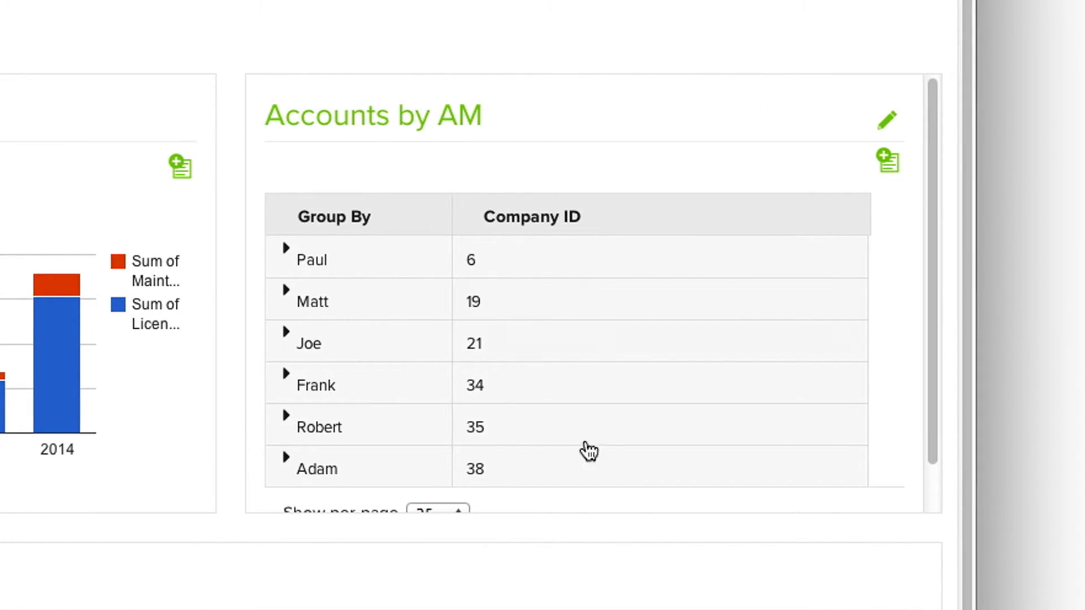
Scroll the dashboard and bring up the Deal Tracking app's saved Companies and Projects views
scroll("down", 3)
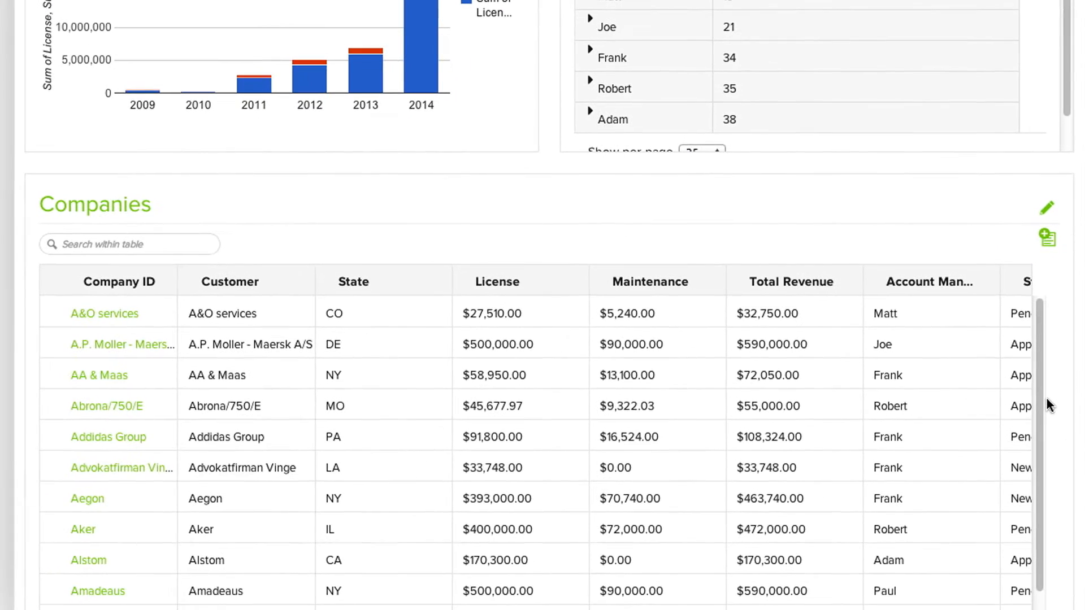
scroll("down", 3)
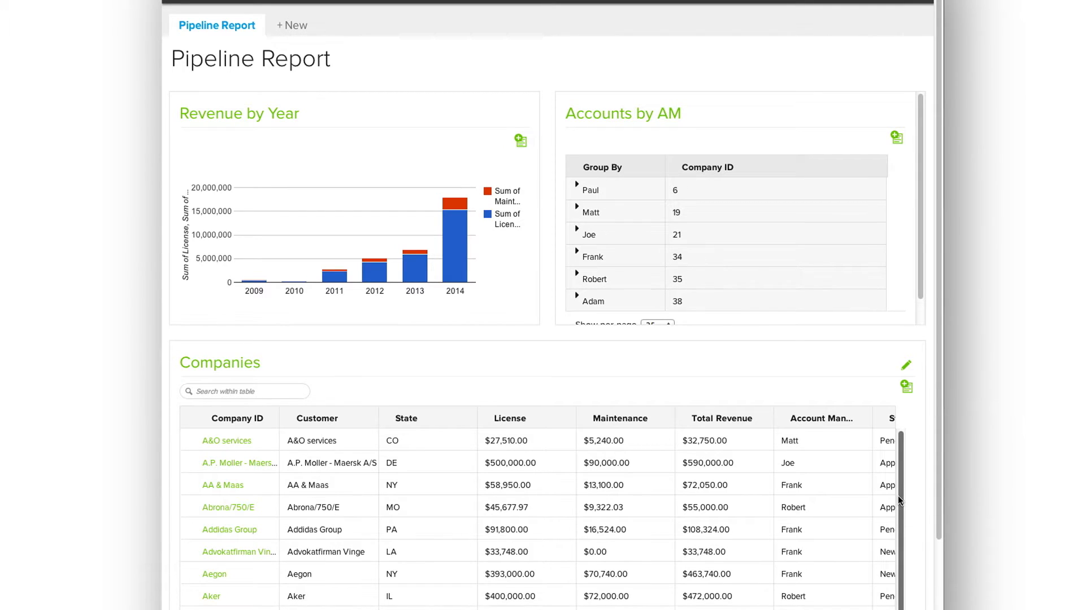
mouse_move(407, 61)
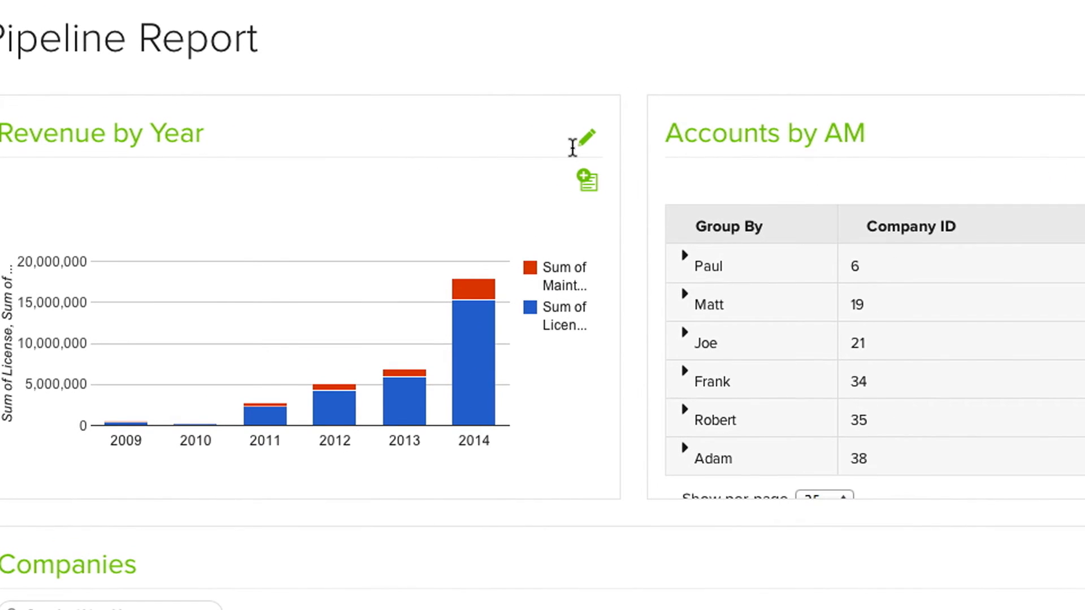
mouse_move(590, 148)
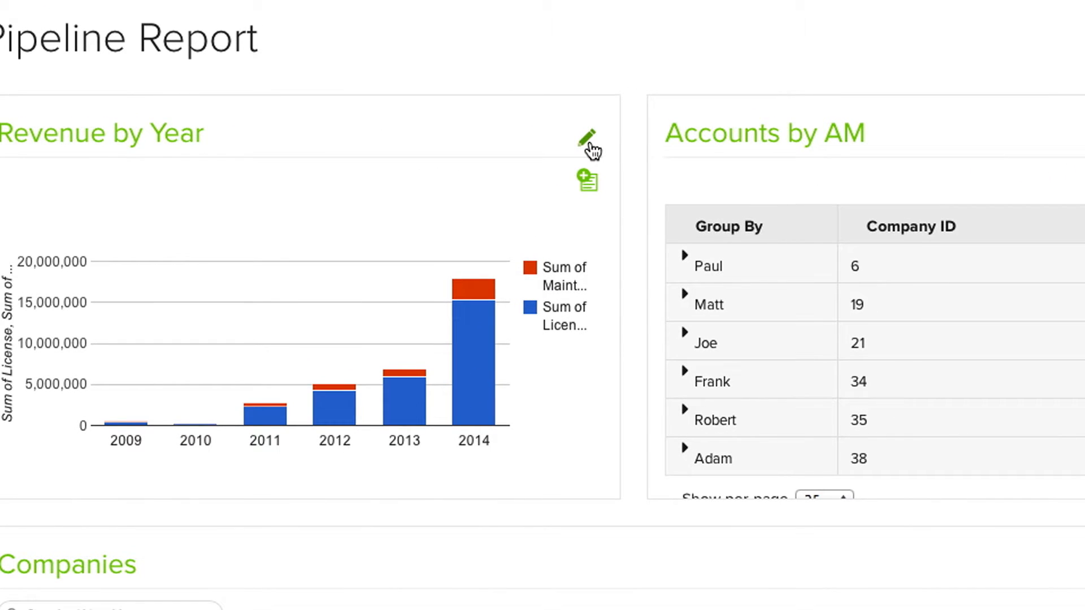
mouse_move(631, 149)
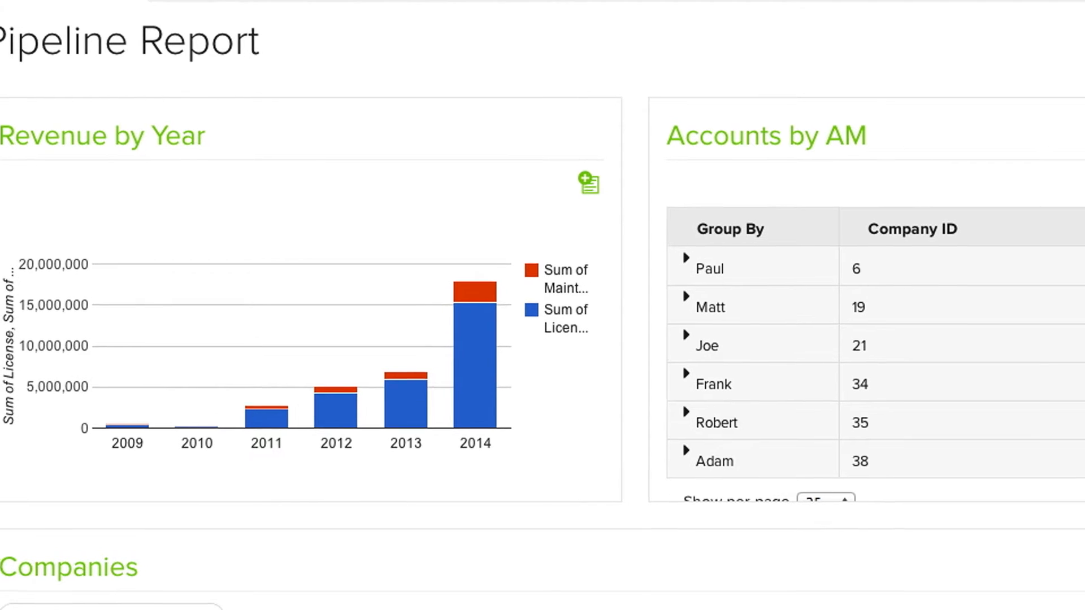
left_click(228, 133)
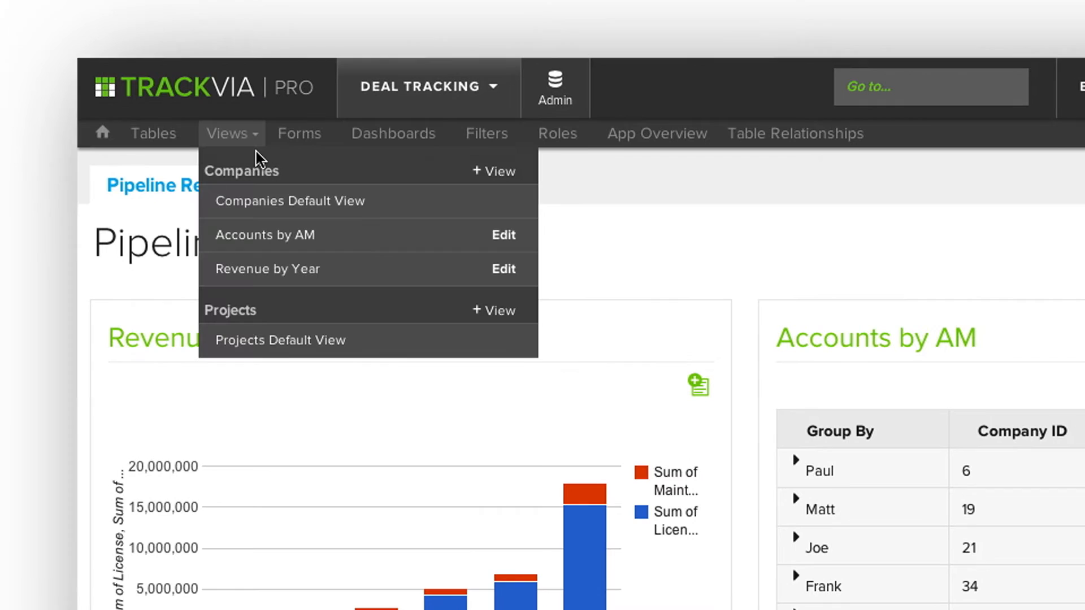
mouse_move(355, 290)
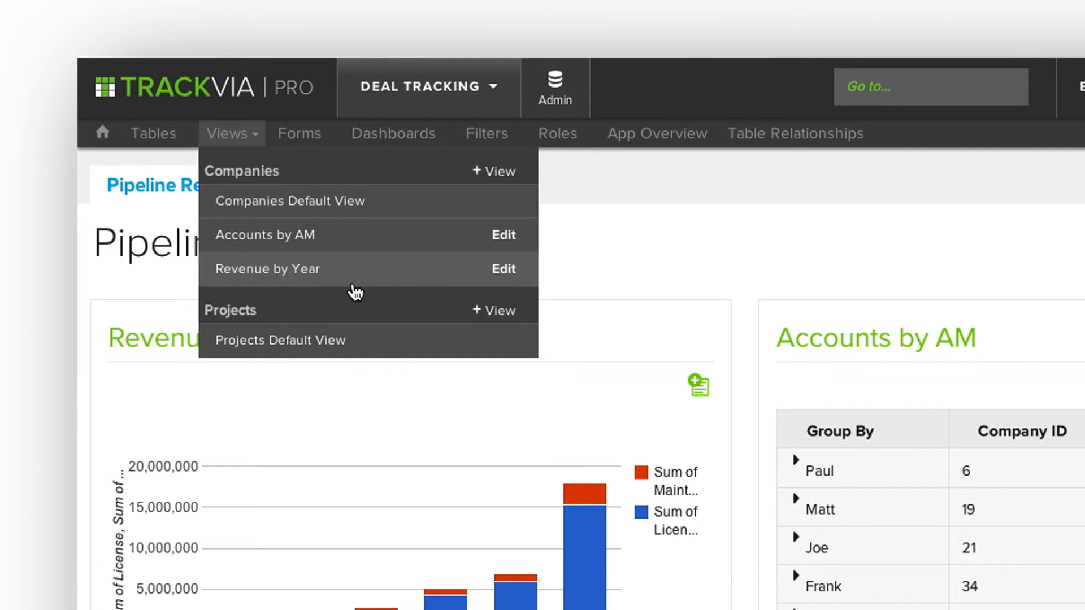
mouse_move(504, 269)
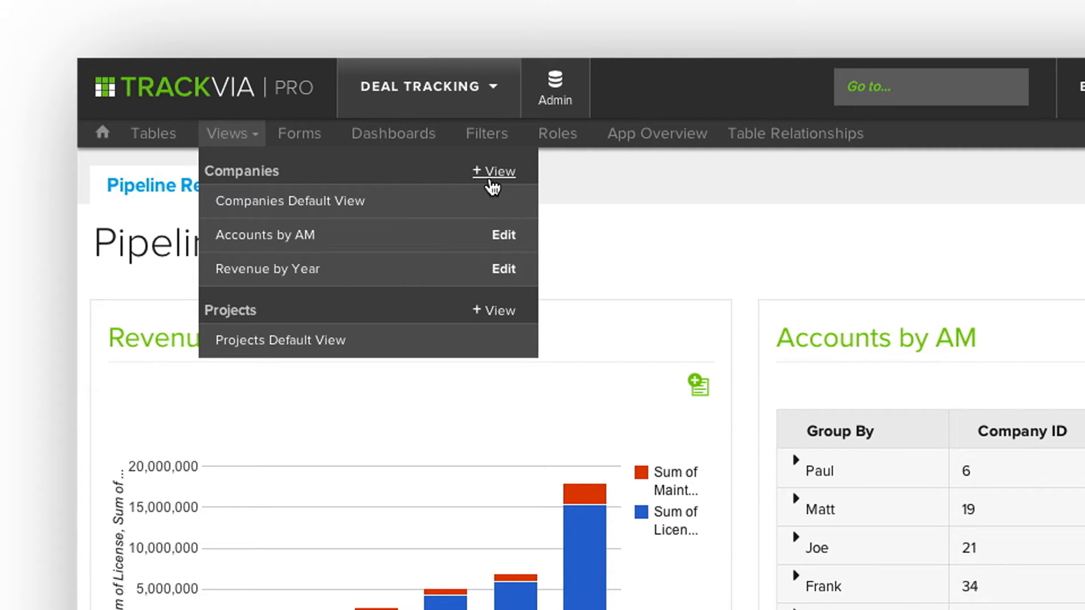
Add a Companies view 'Revenue by State & Status' and drop the Close Date through Created fields
left_click(493, 171)
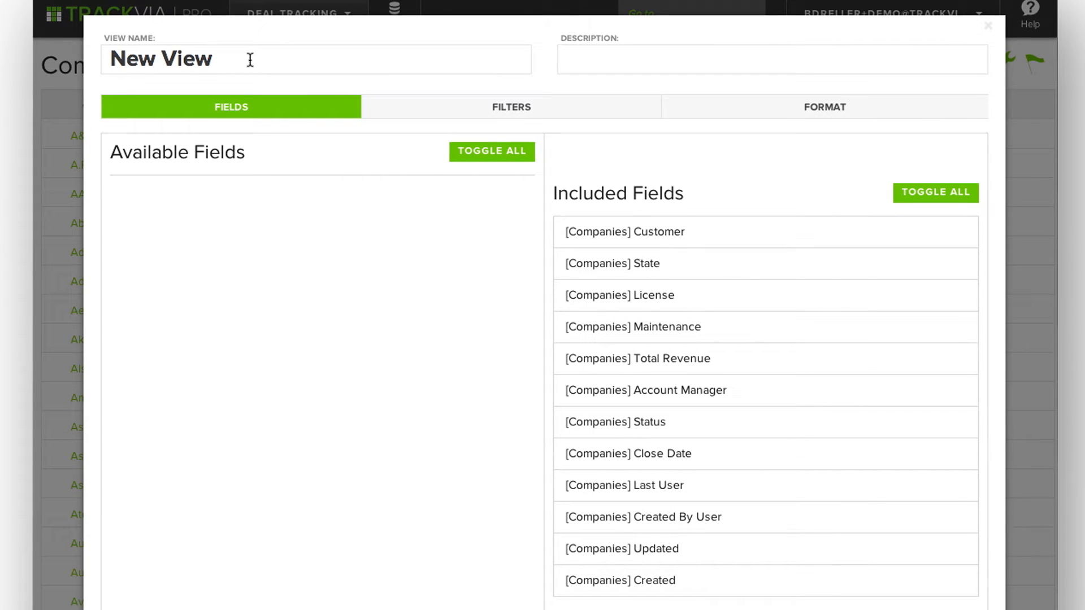
type("Rev")
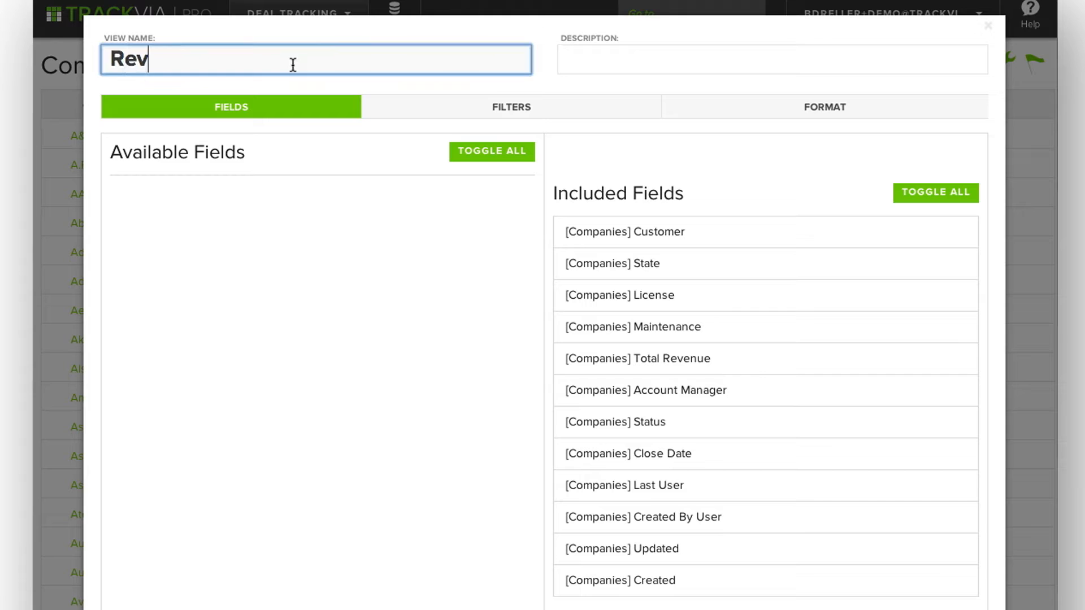
type("enue by S")
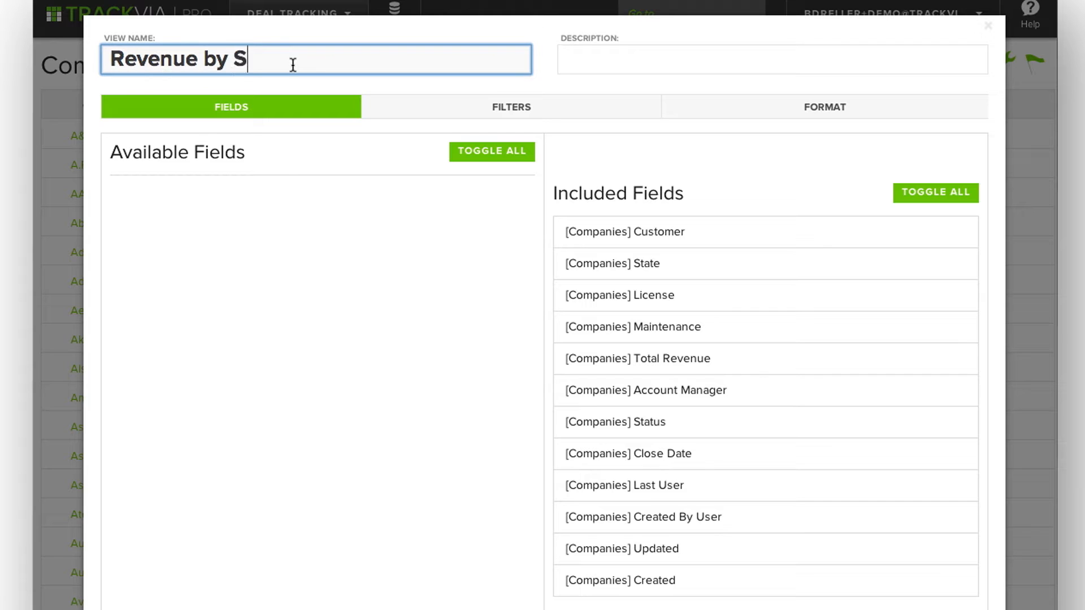
type("tate & Sta")
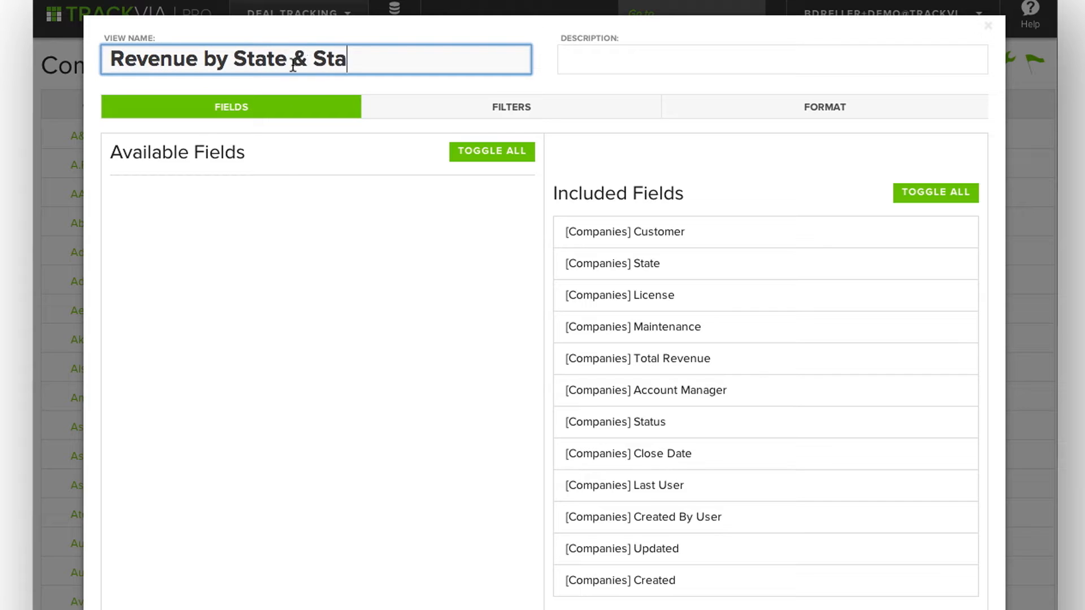
type("tus")
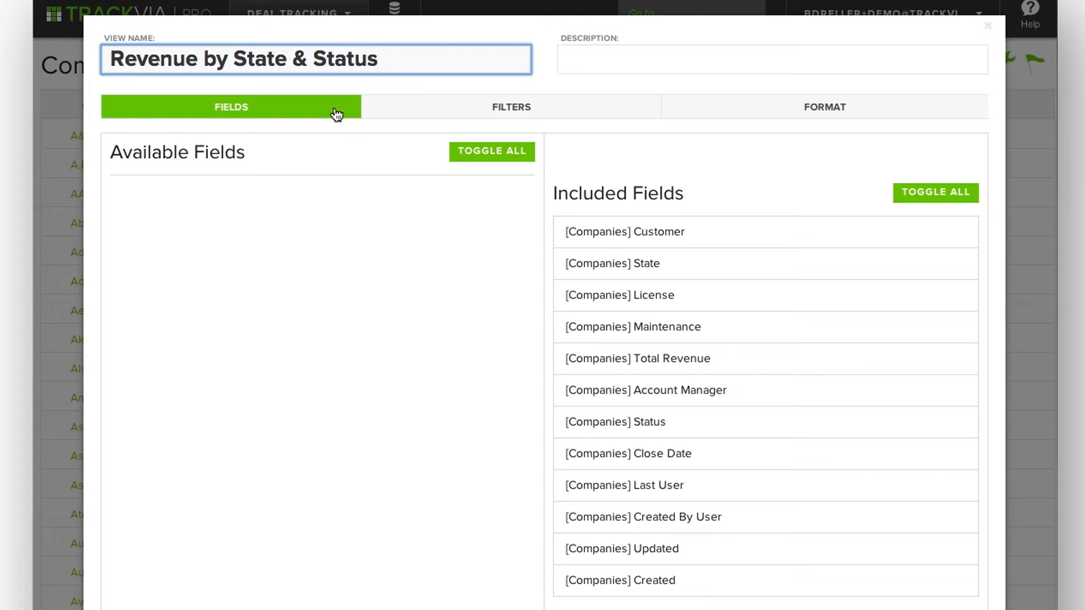
mouse_move(407, 306)
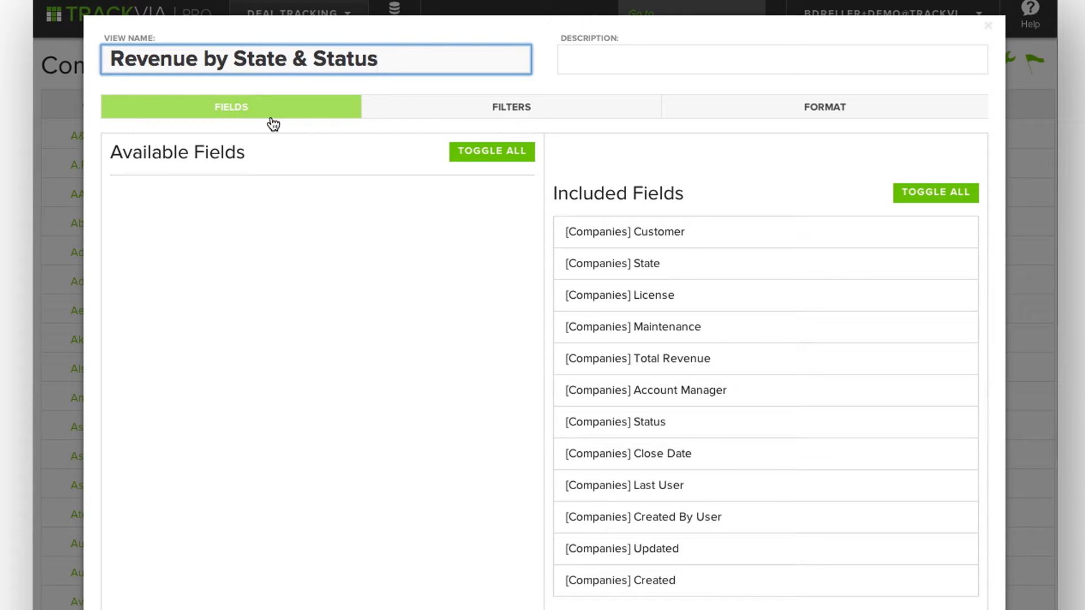
mouse_move(796, 133)
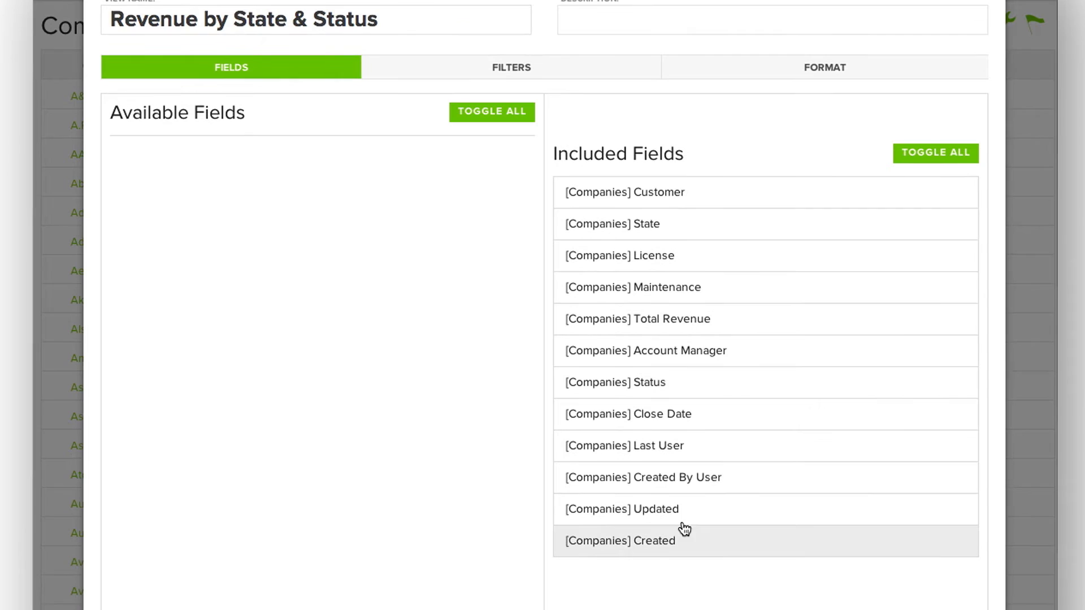
mouse_move(699, 451)
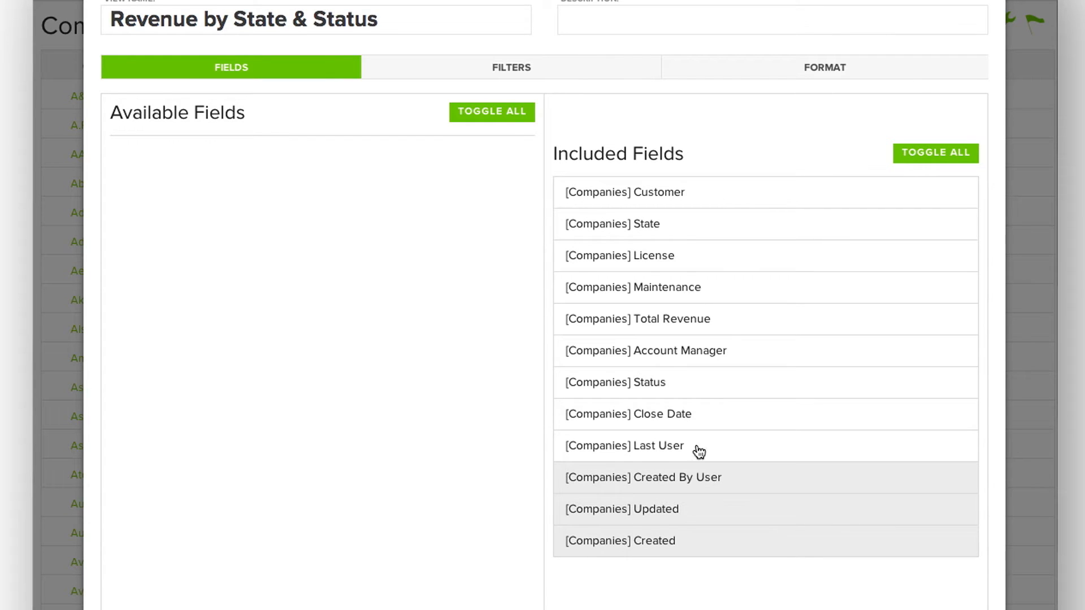
scroll("down", 3)
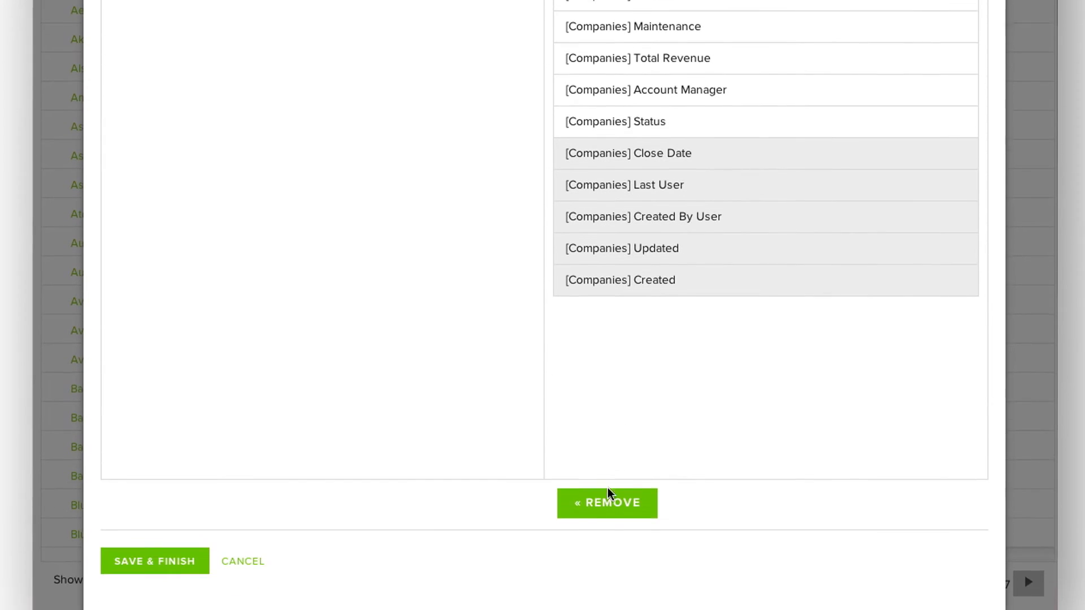
left_click(606, 503)
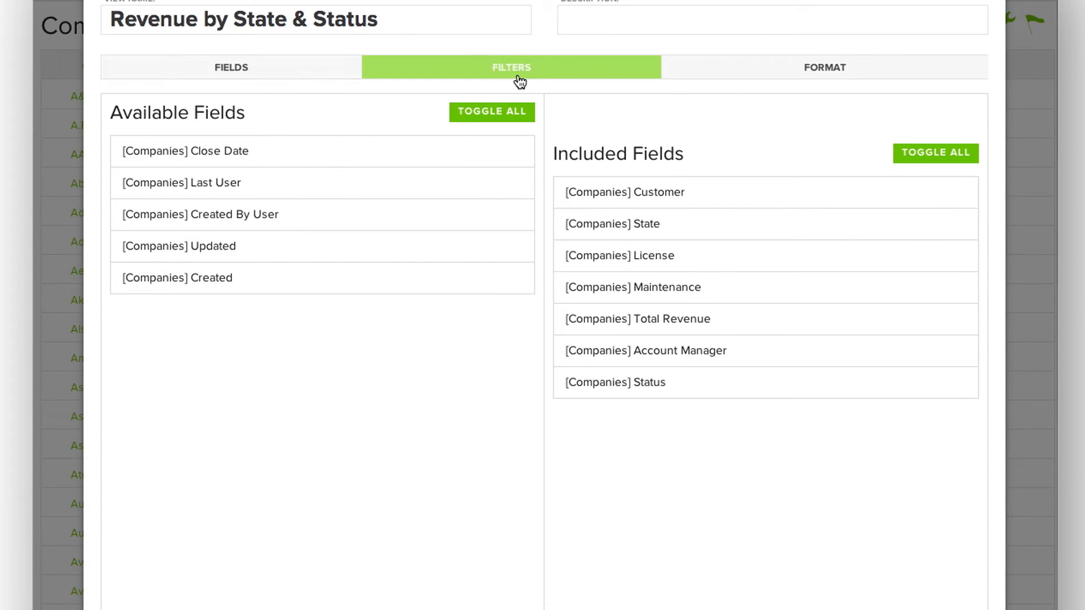
On the Filters tab, review existing saved filters, then start building a new filter
left_click(512, 67)
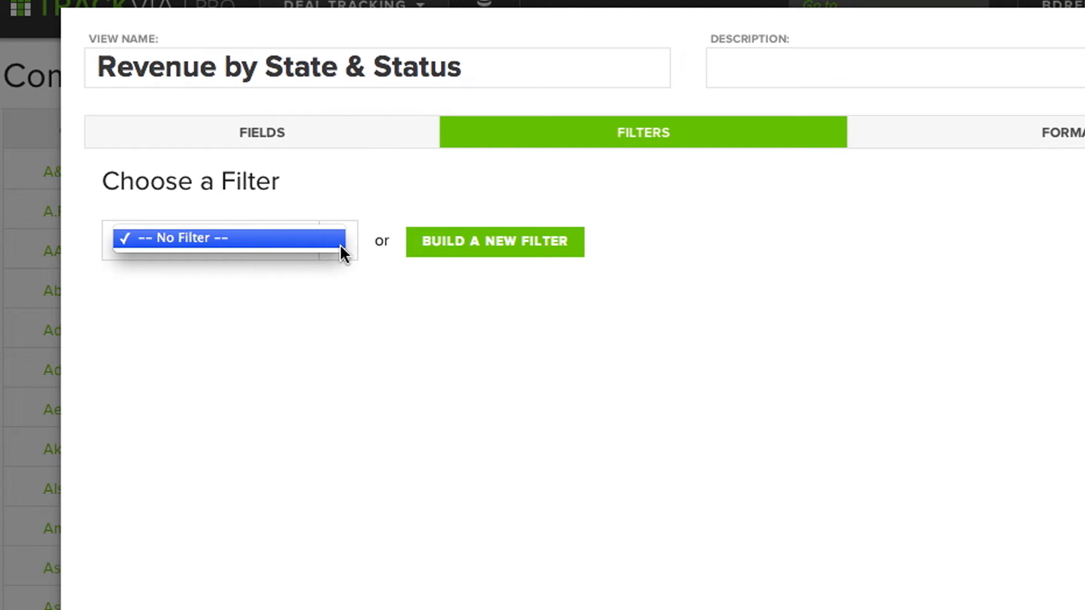
left_click(228, 237)
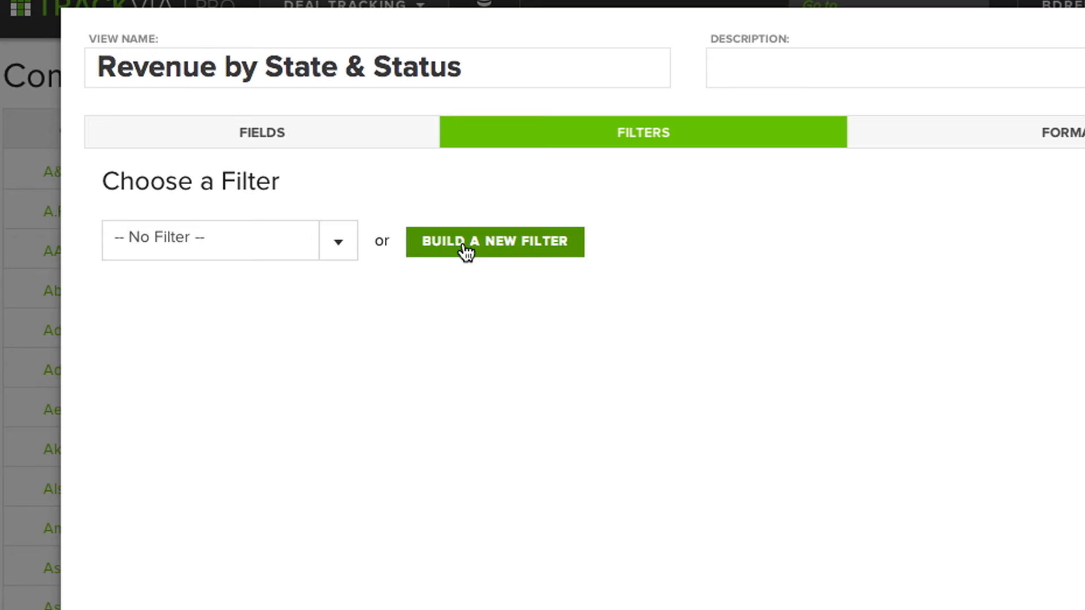
left_click(494, 241)
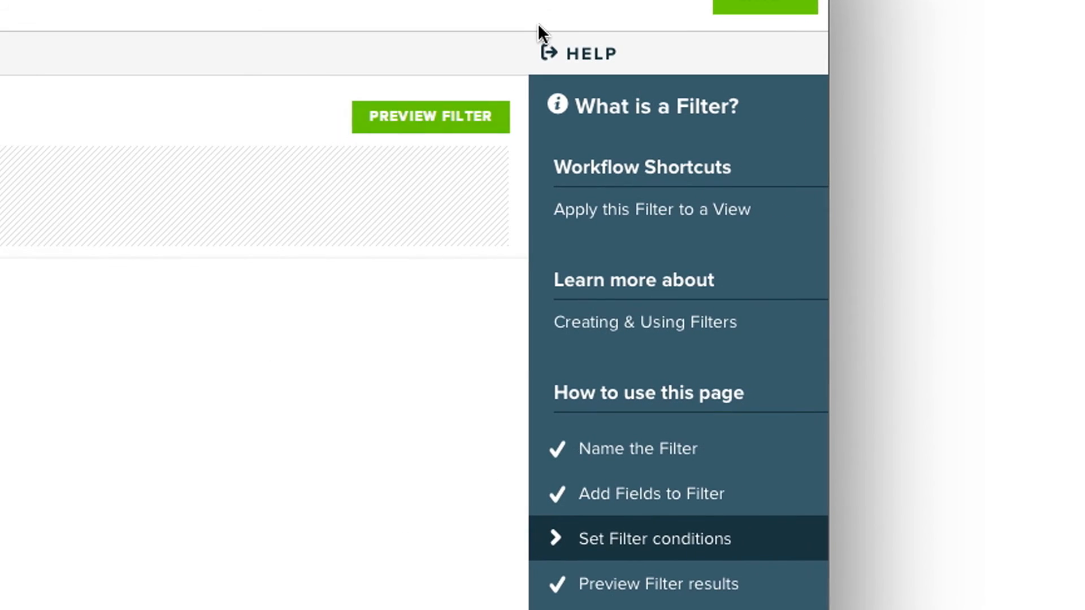
mouse_move(612, 129)
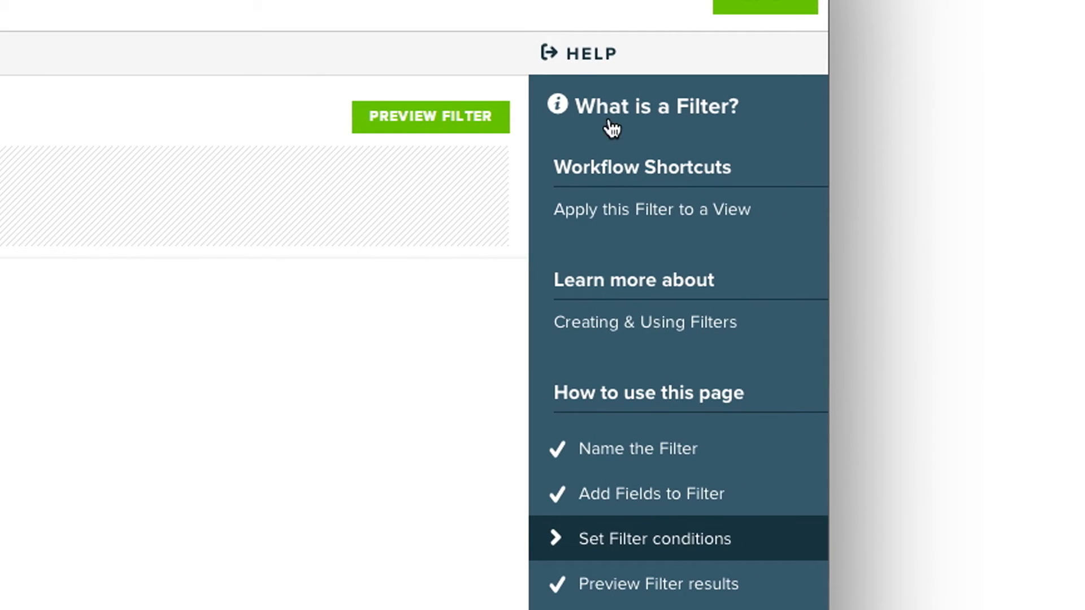
mouse_move(605, 180)
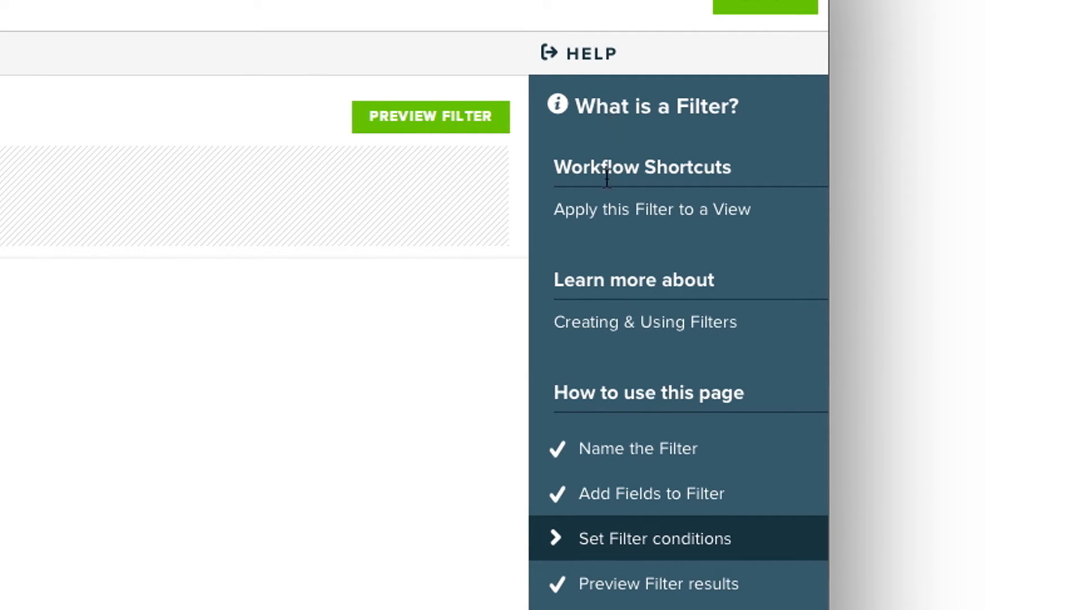
mouse_move(616, 210)
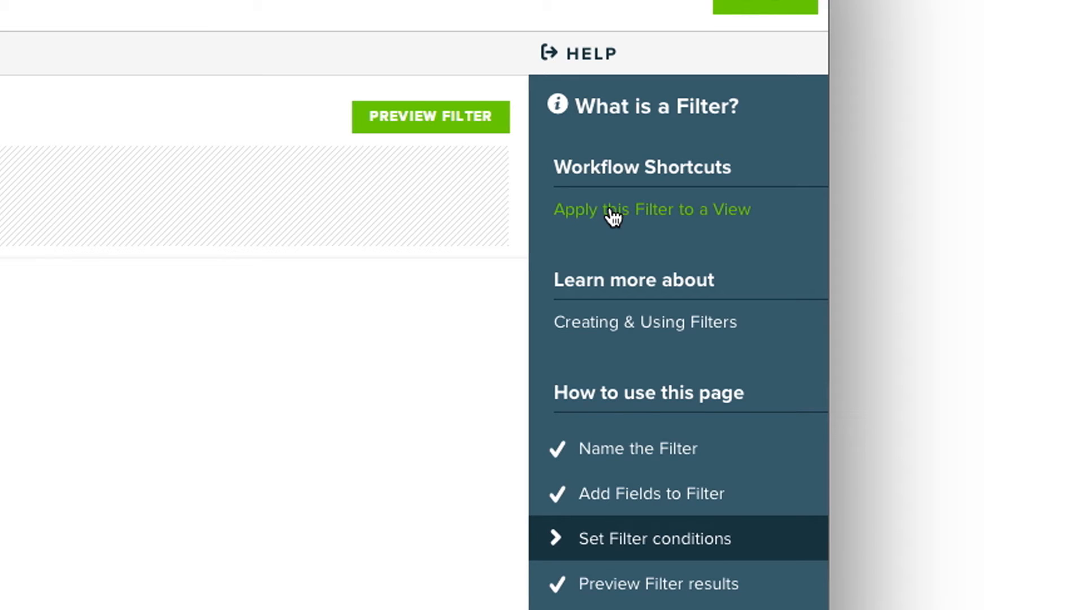
mouse_move(635, 340)
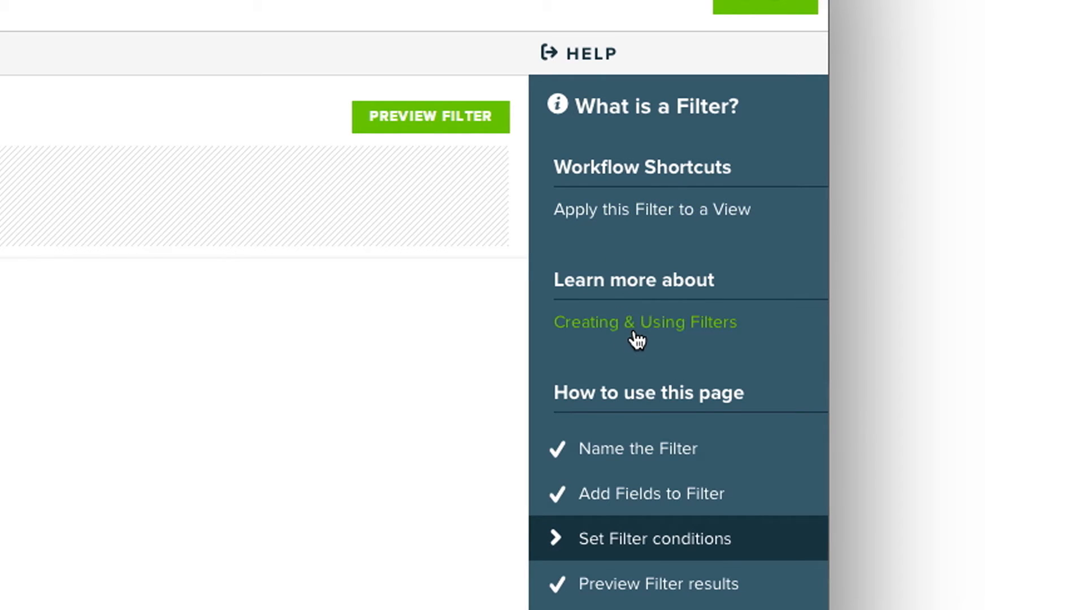
scroll("down", 3)
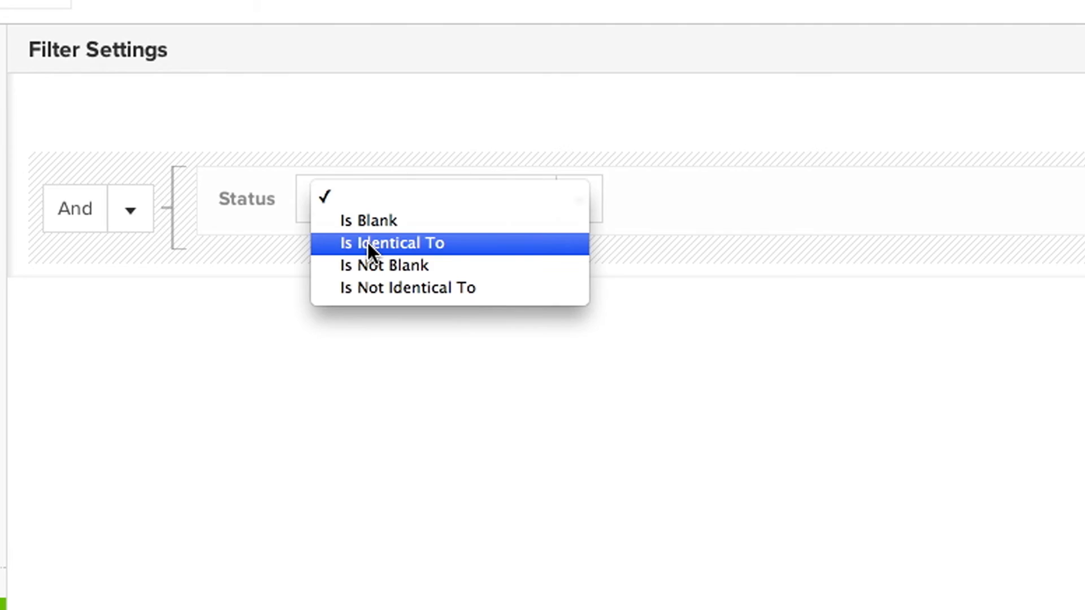
Make the condition Status Is Identical To Approved and preview the matching records
left_click(391, 243)
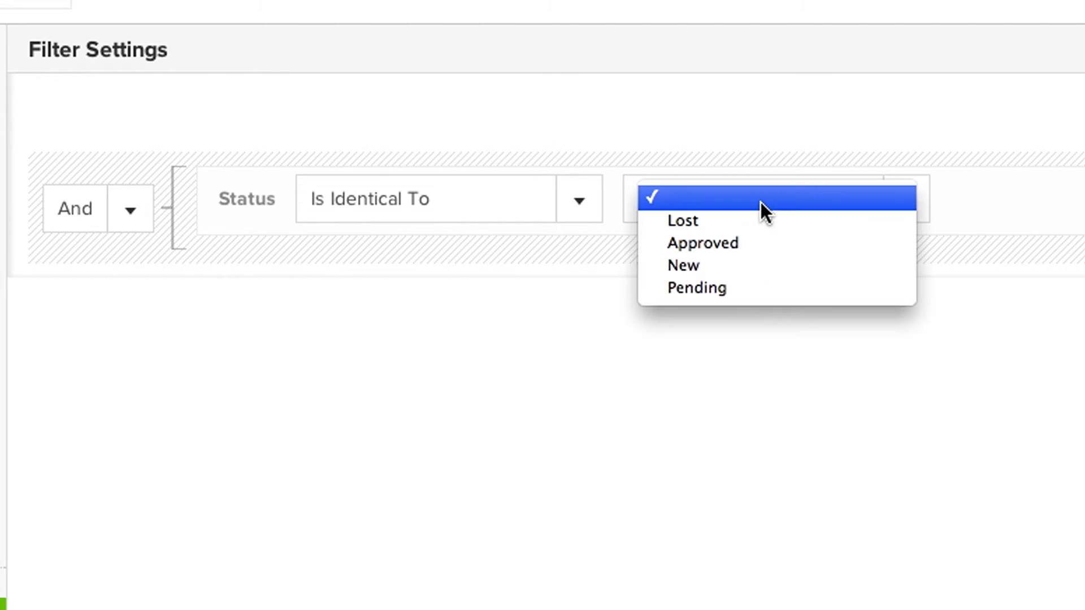
mouse_move(765, 249)
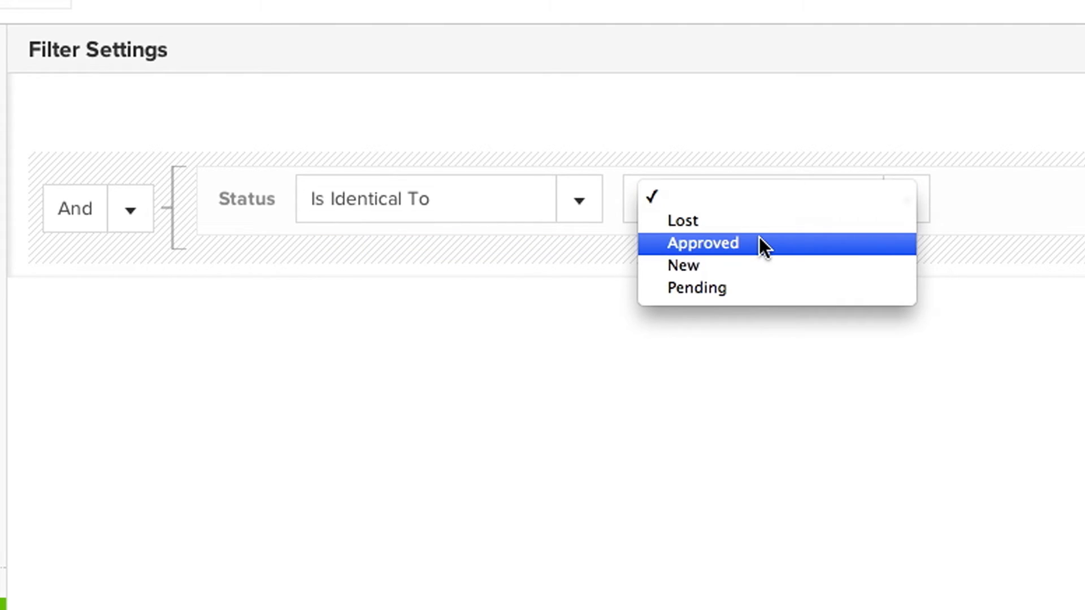
left_click(702, 243)
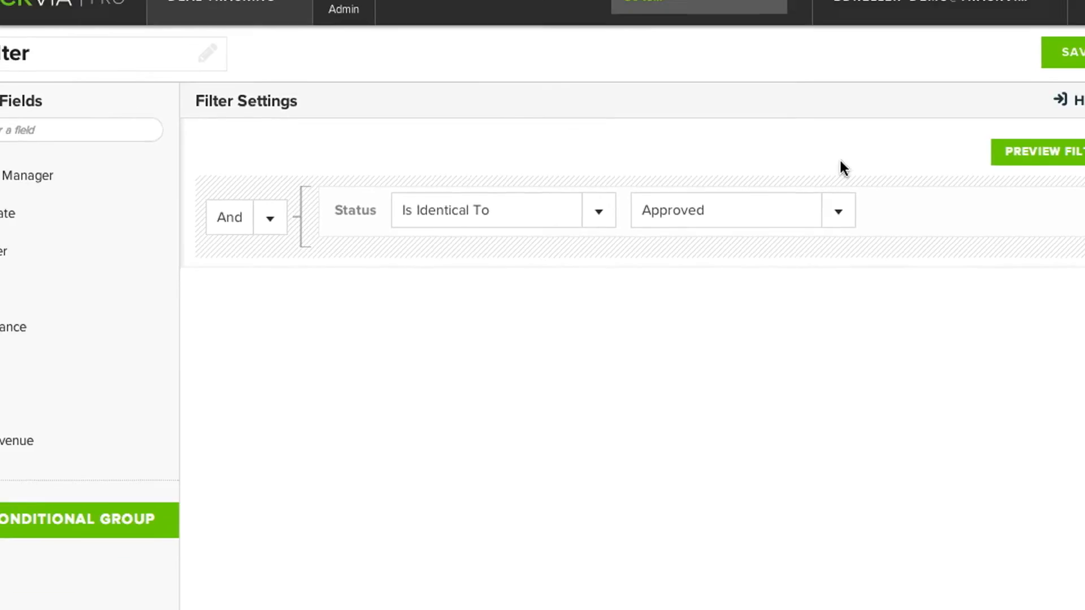
left_click(994, 165)
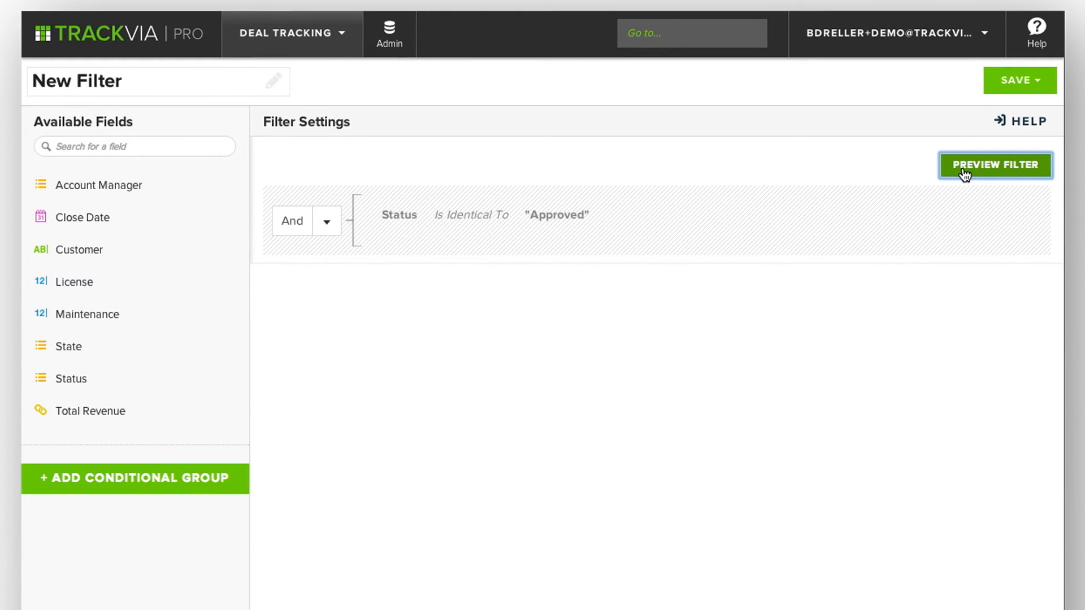
left_click(995, 164)
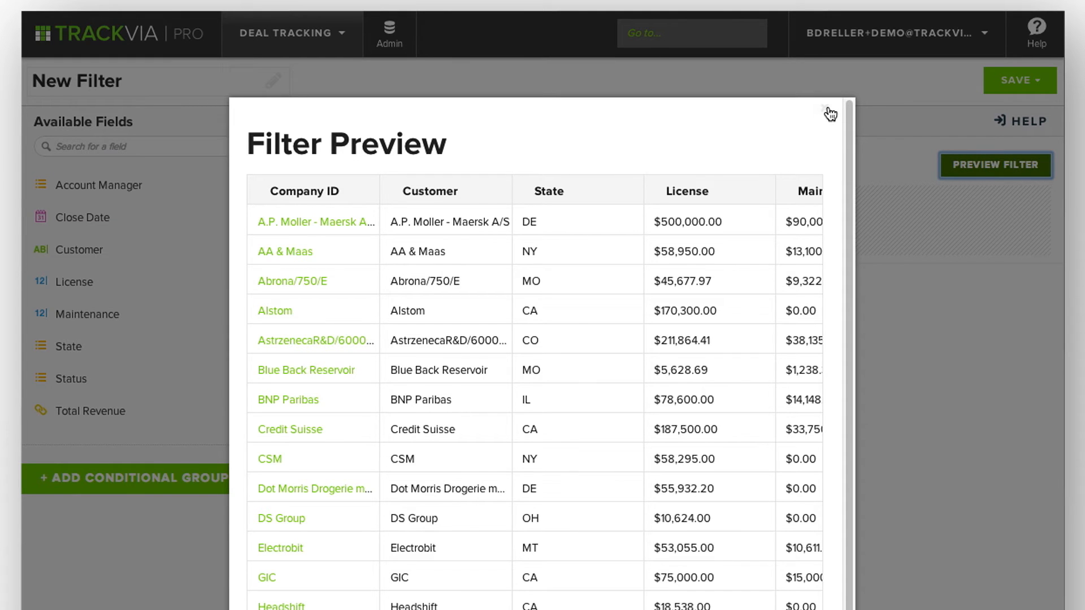
left_click(829, 112)
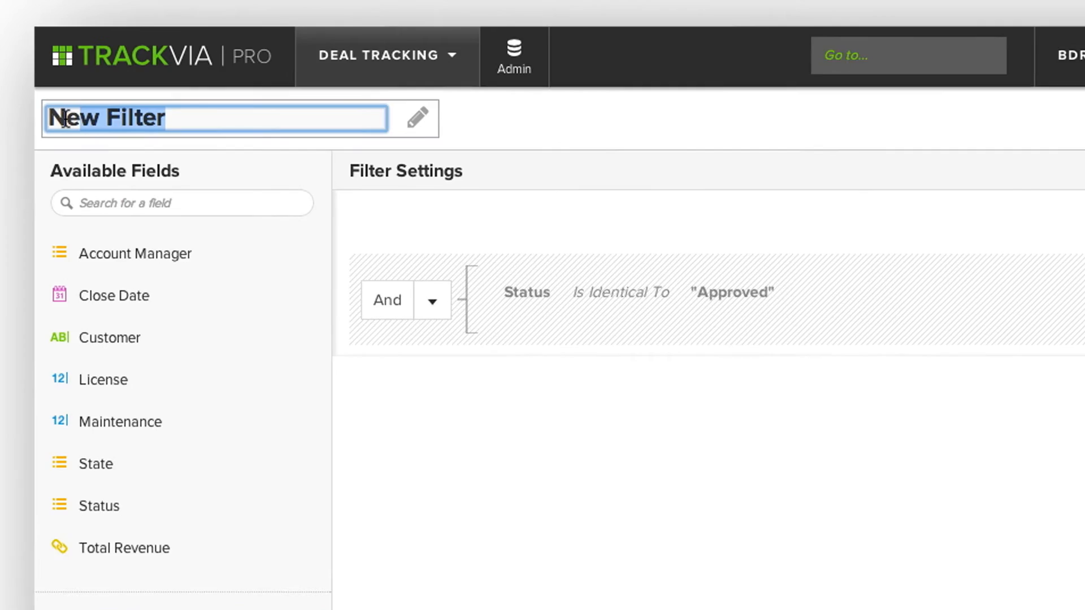
Name the filter 'Approved Deals' and save it as the view's filter
type("A")
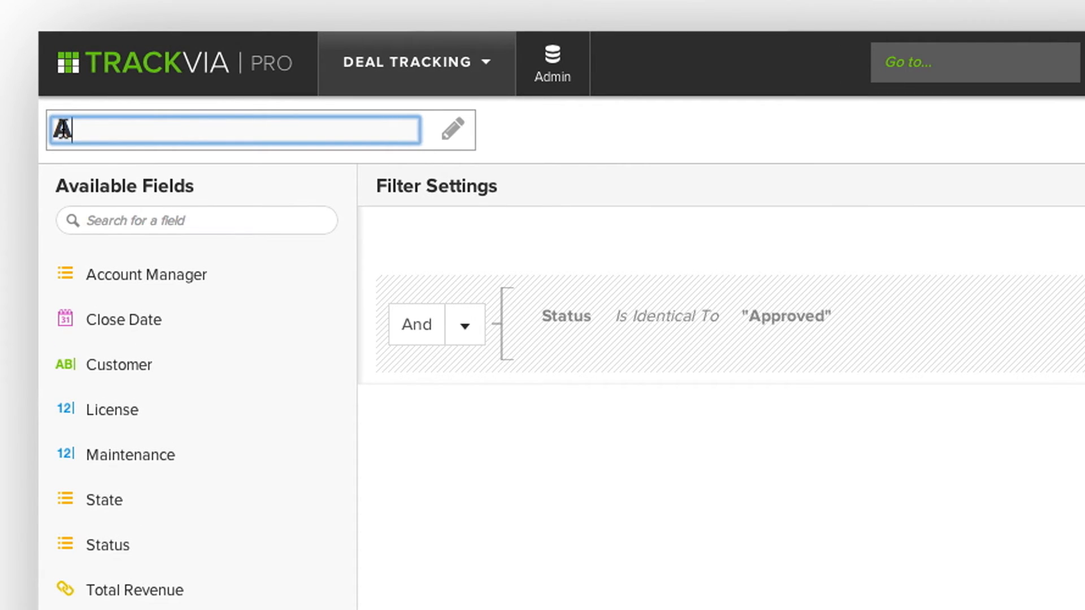
type("Approved De")
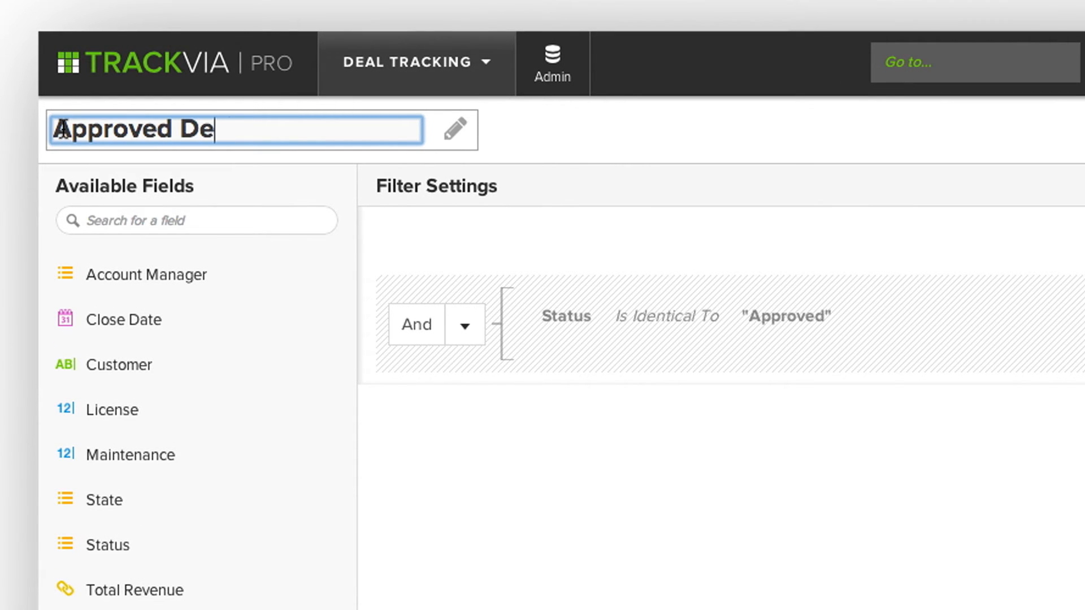
type("als")
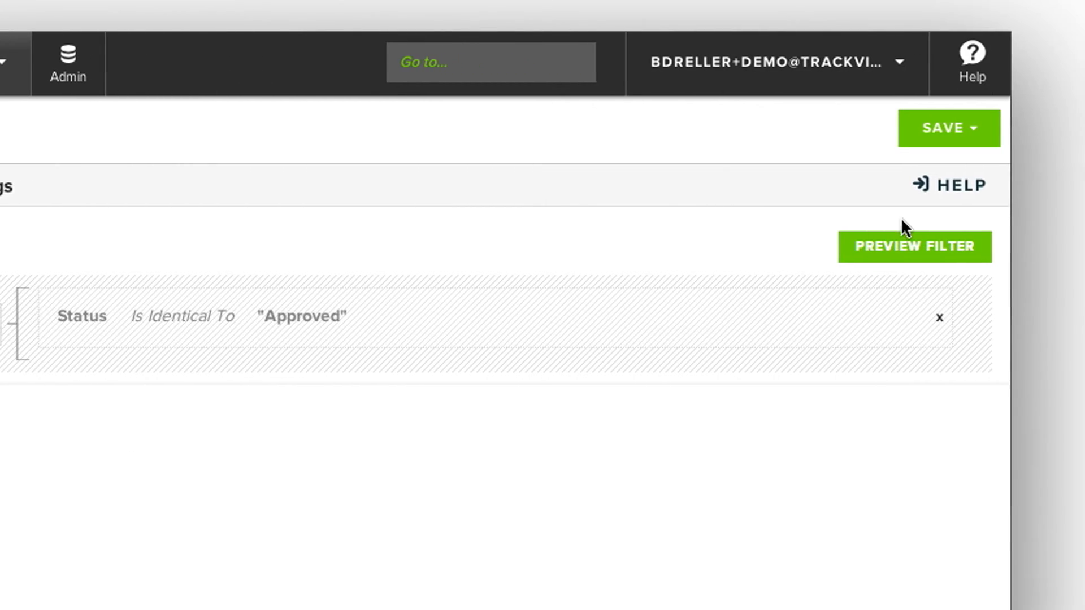
left_click(949, 128)
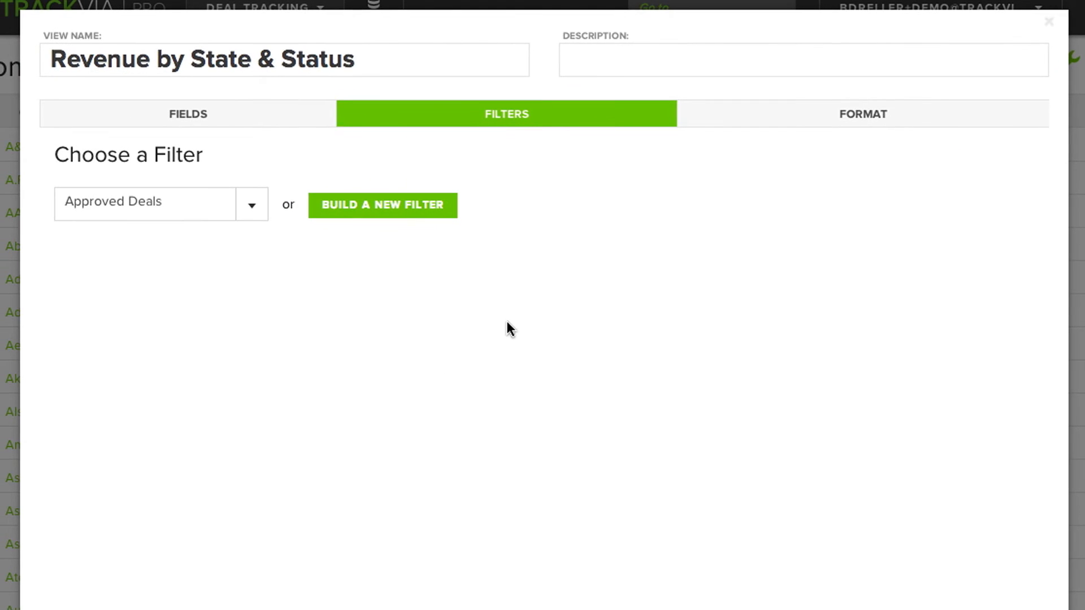
mouse_move(128, 202)
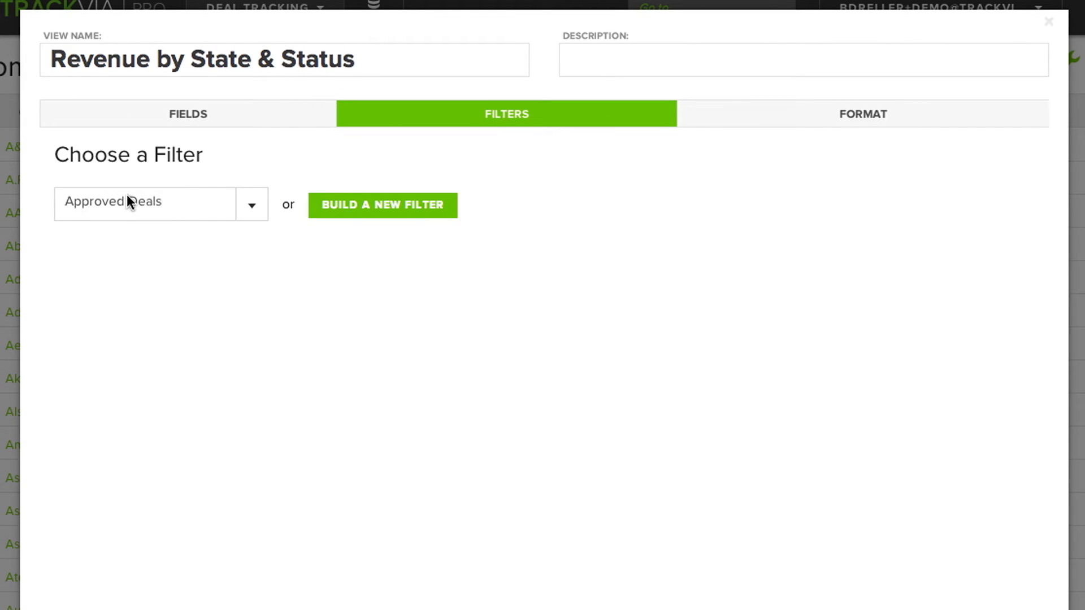
mouse_move(790, 129)
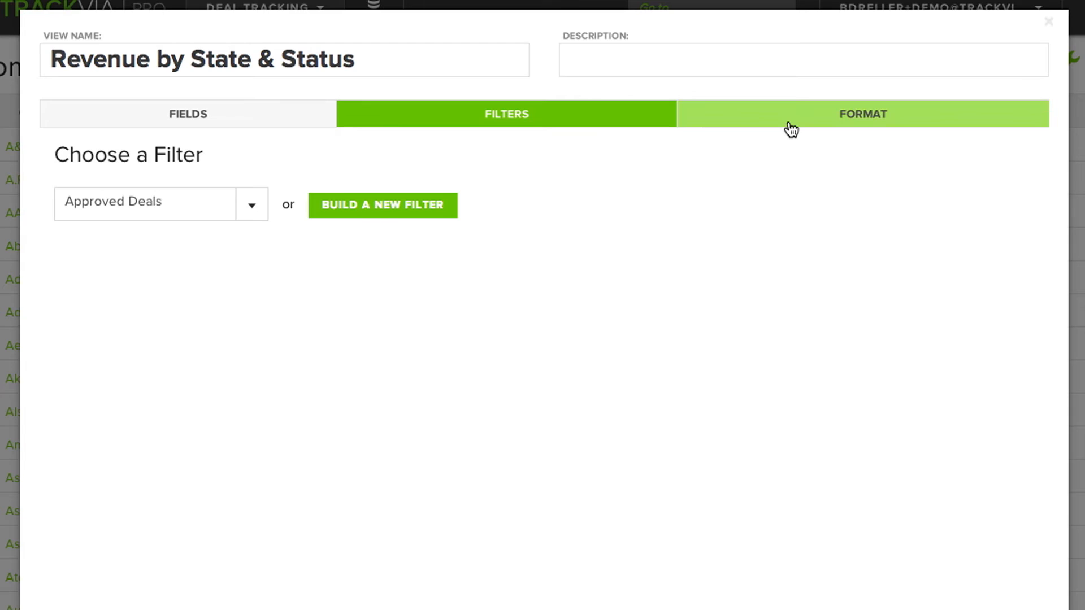
In the view's format options, switch the display to a pie chart
left_click(863, 113)
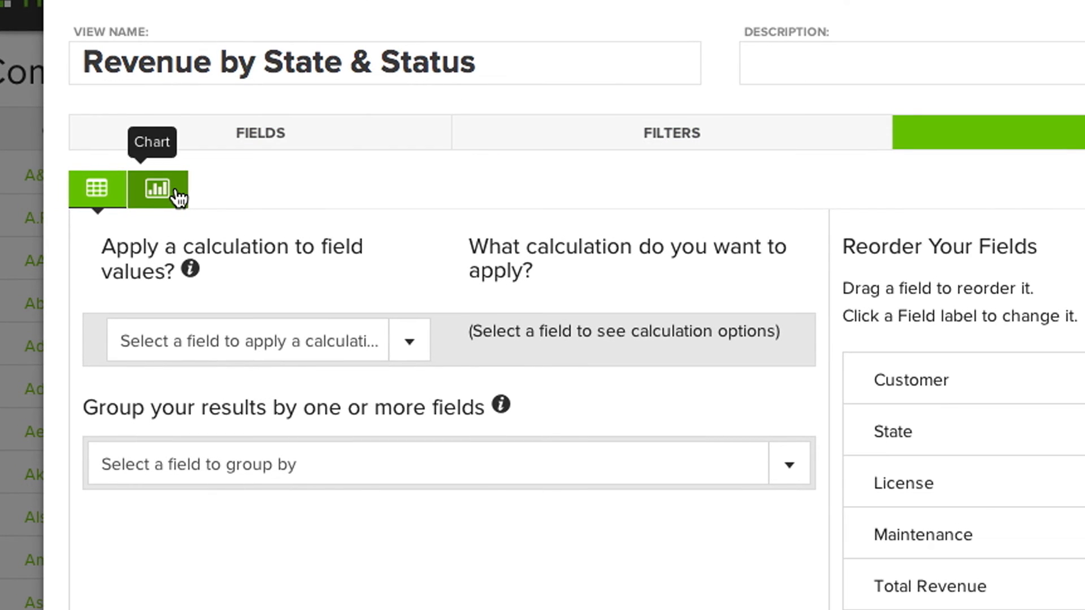
left_click(158, 188)
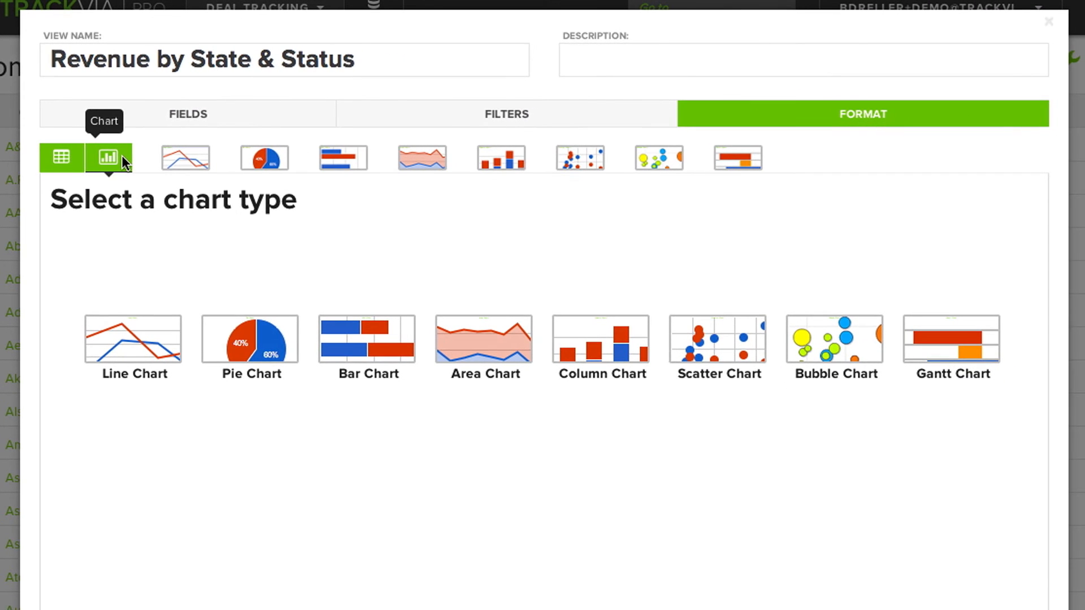
mouse_move(284, 331)
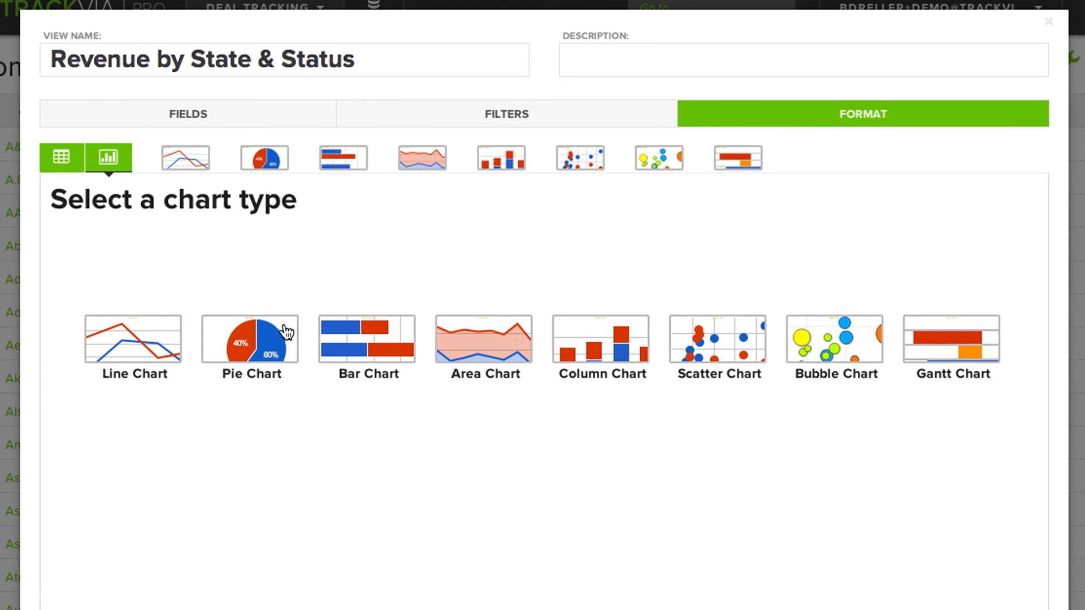
left_click(249, 339)
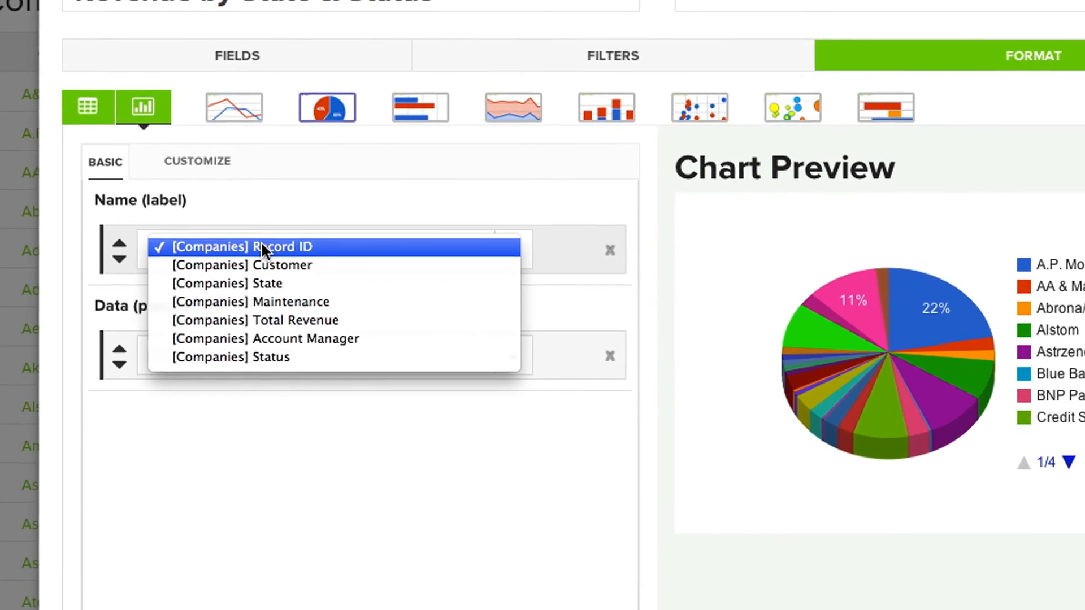
Label and group pie slices by [Companies] State, with License set to SUM
left_click(226, 283)
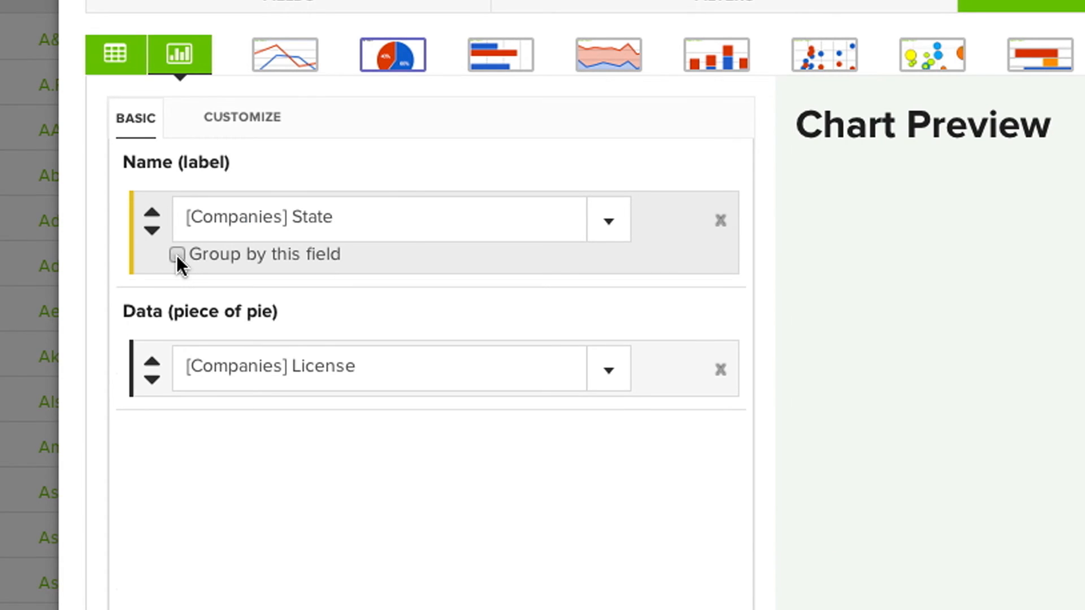
left_click(178, 255)
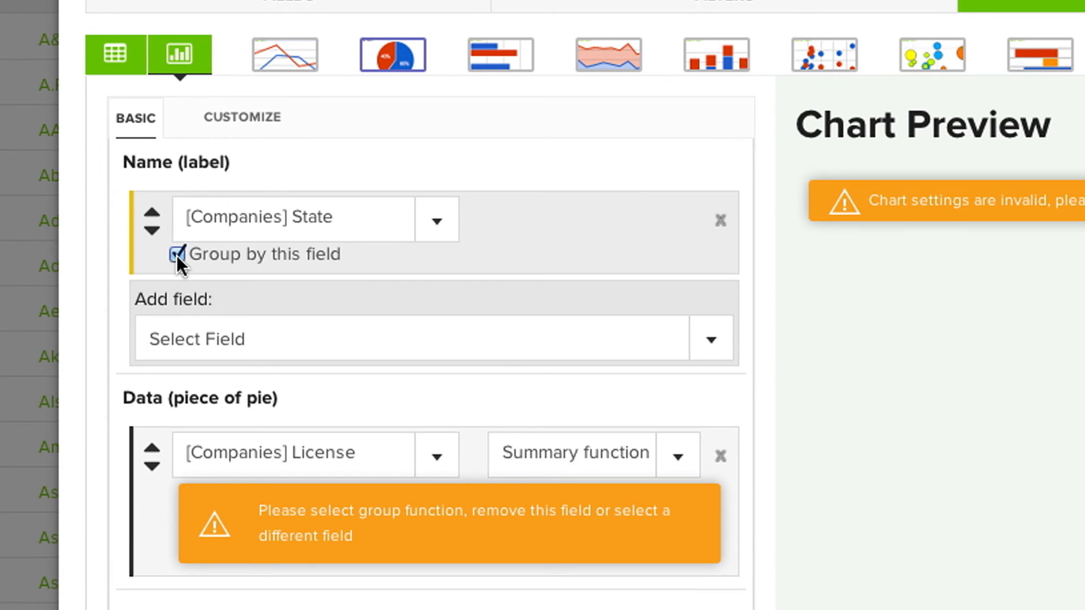
left_click(177, 253)
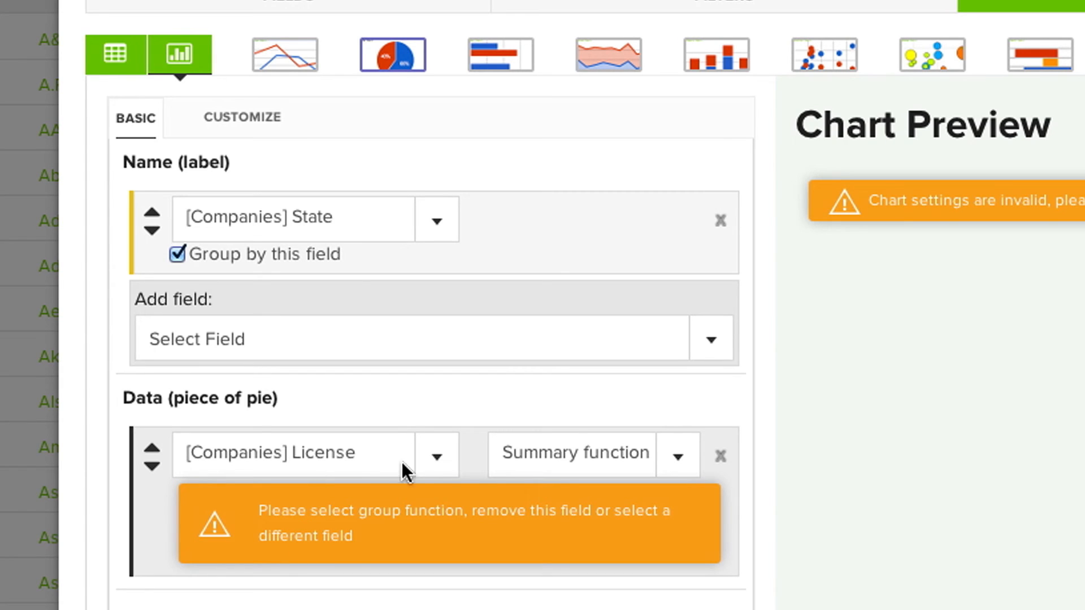
left_click(676, 454)
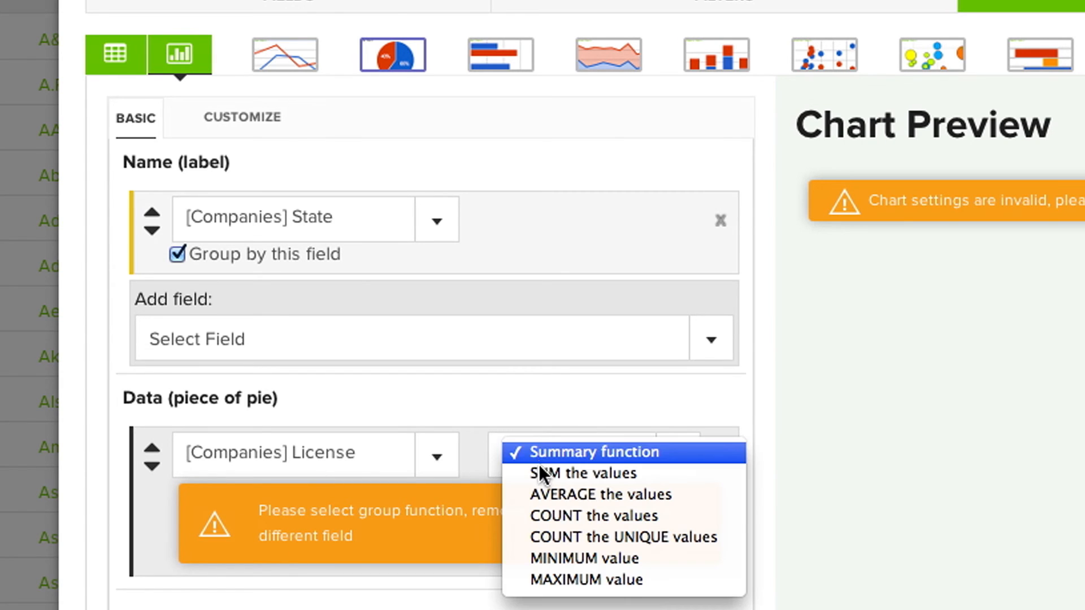
left_click(582, 472)
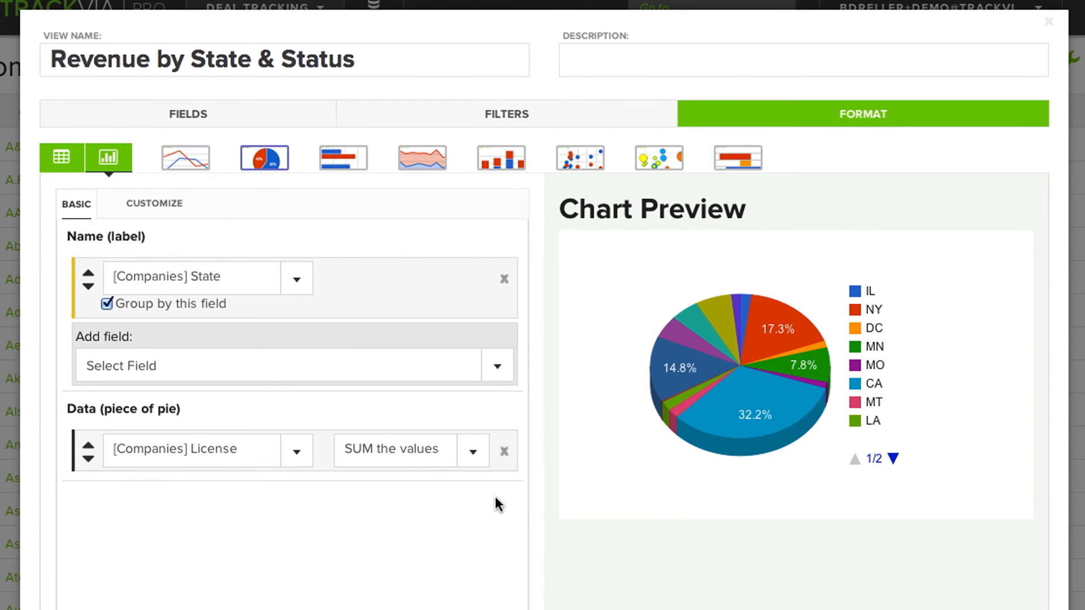
mouse_move(566, 507)
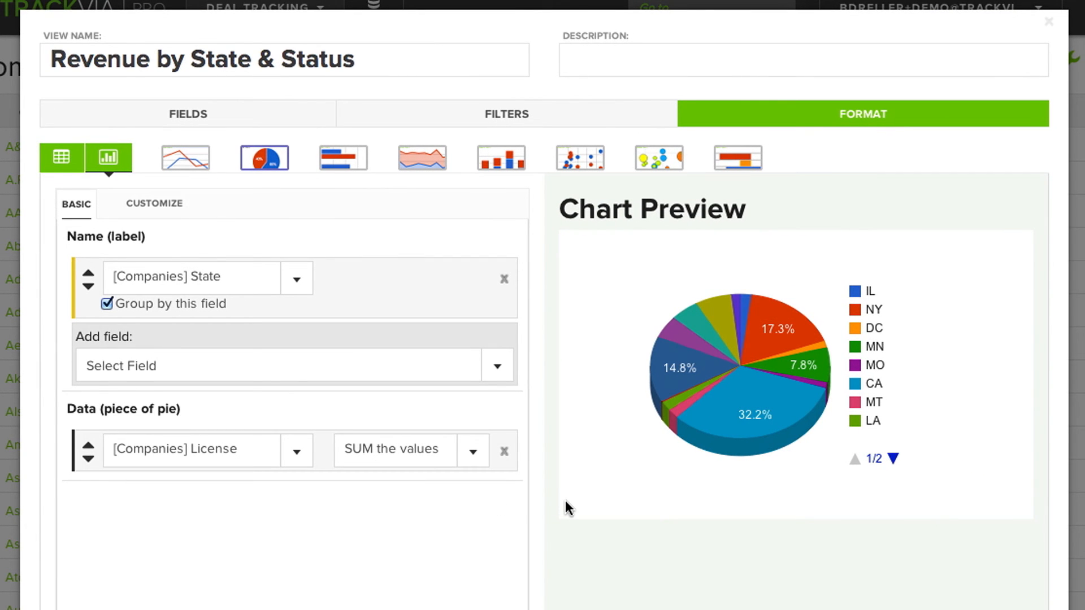
mouse_move(570, 518)
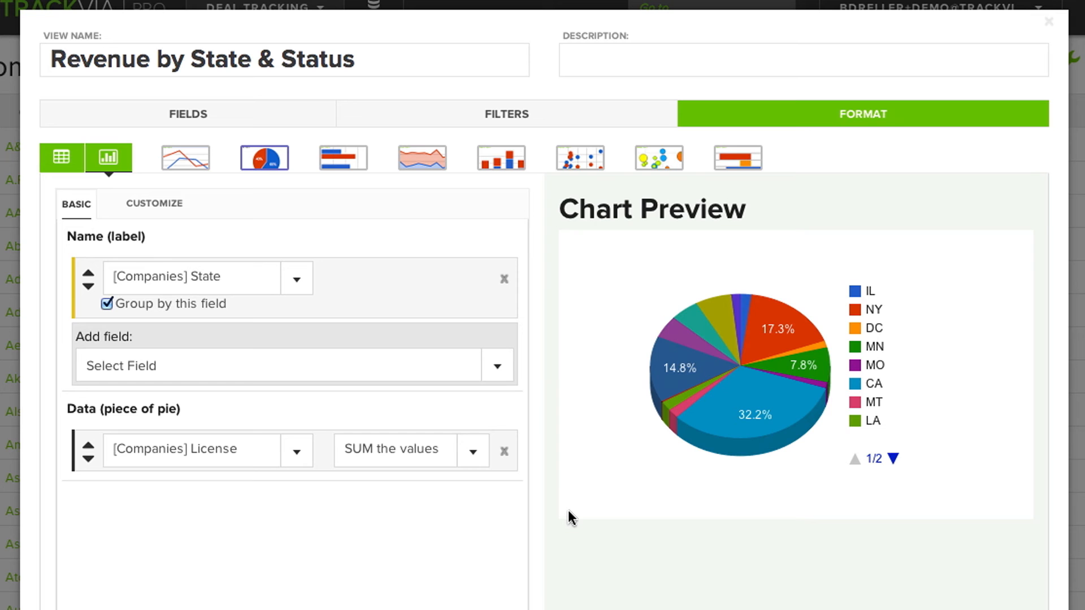
mouse_move(580, 521)
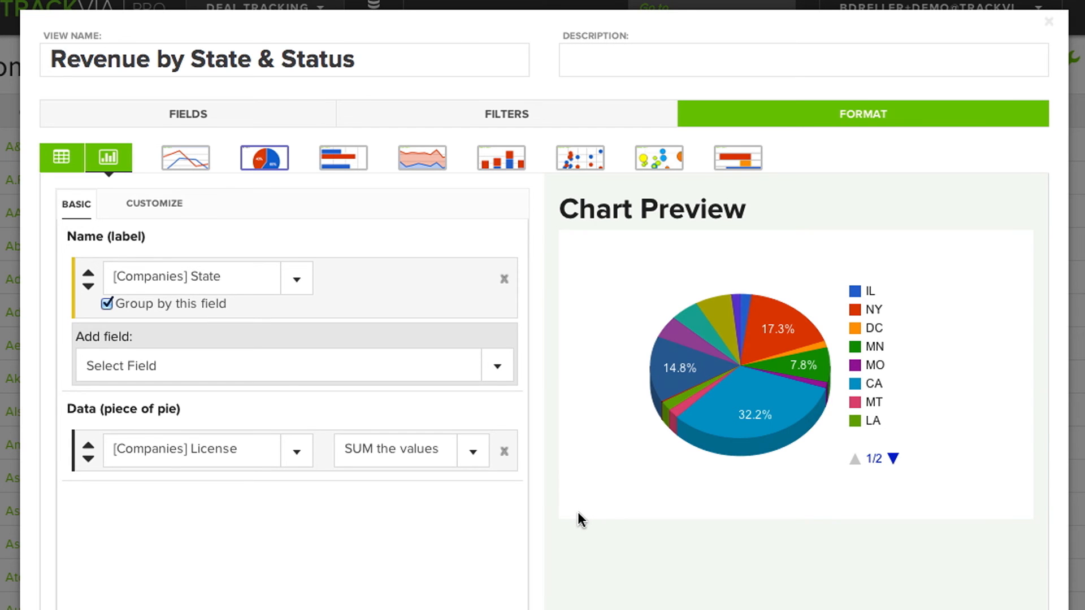
scroll("down", 3)
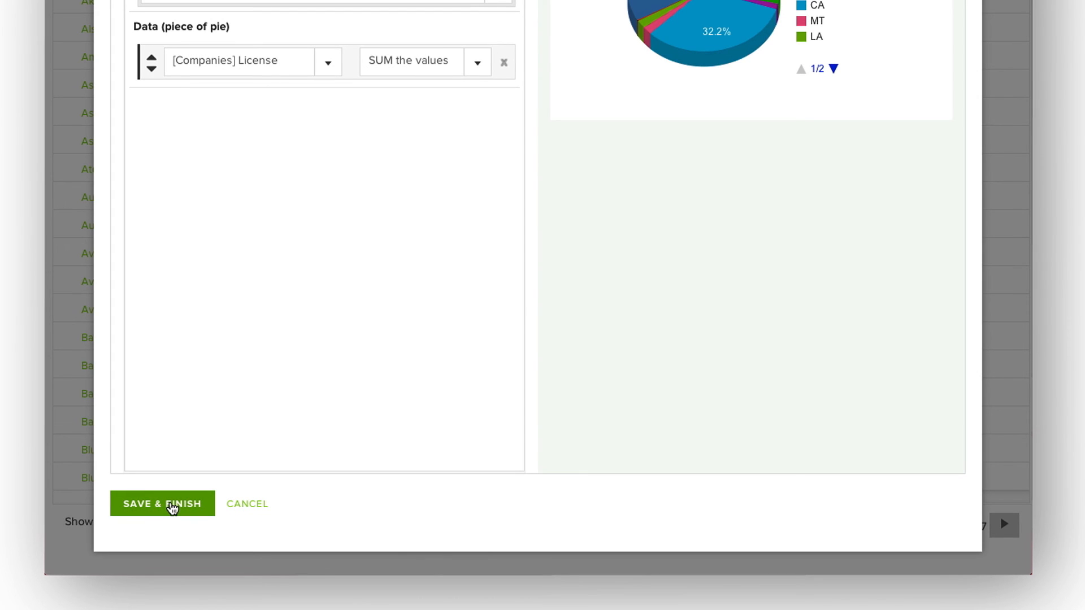
Save & Finish the view to show the State pie chart of summed License
left_click(162, 503)
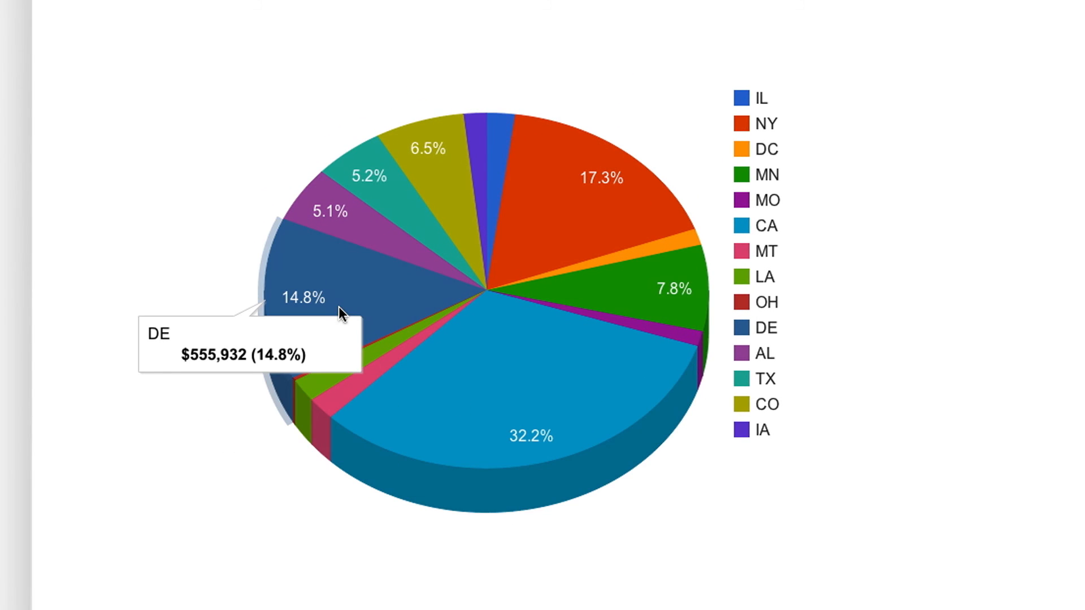
mouse_move(924, 420)
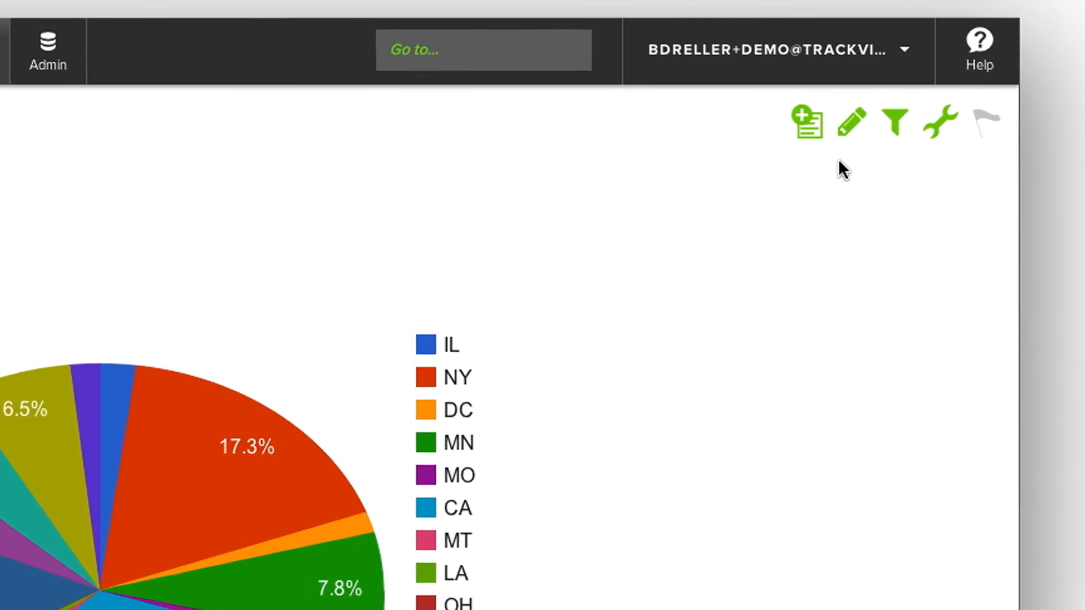
Check the create/edit view options, then show the Help menu's support resources
left_click(853, 123)
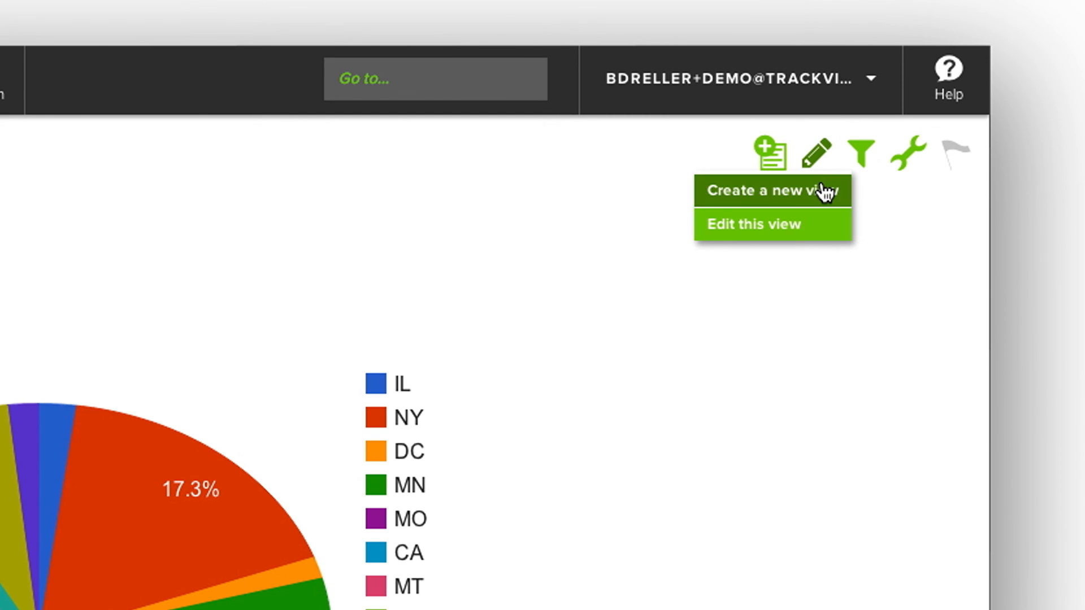
mouse_move(822, 232)
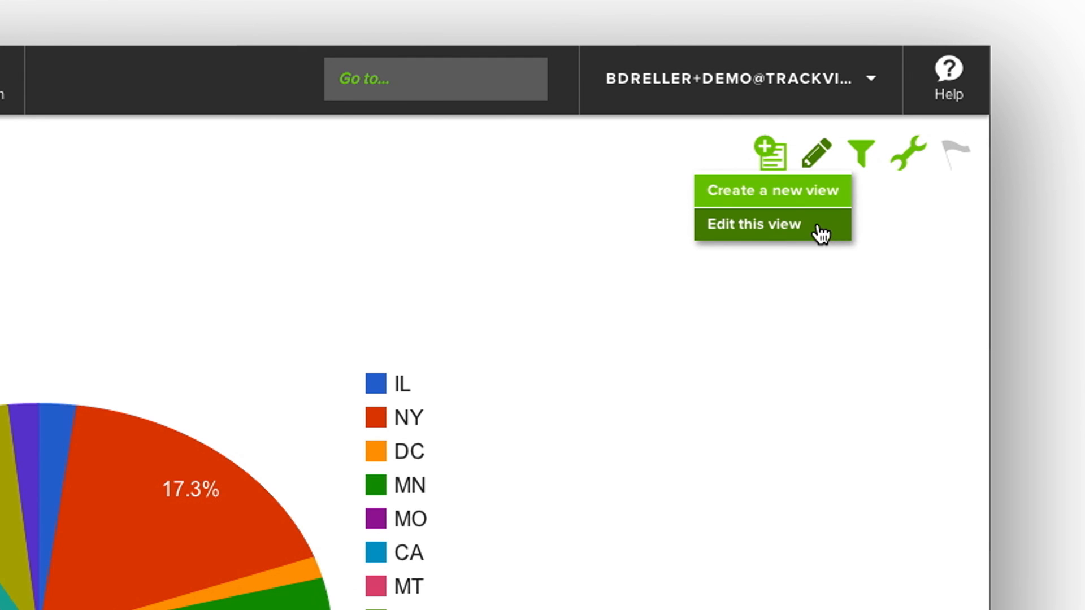
mouse_move(893, 172)
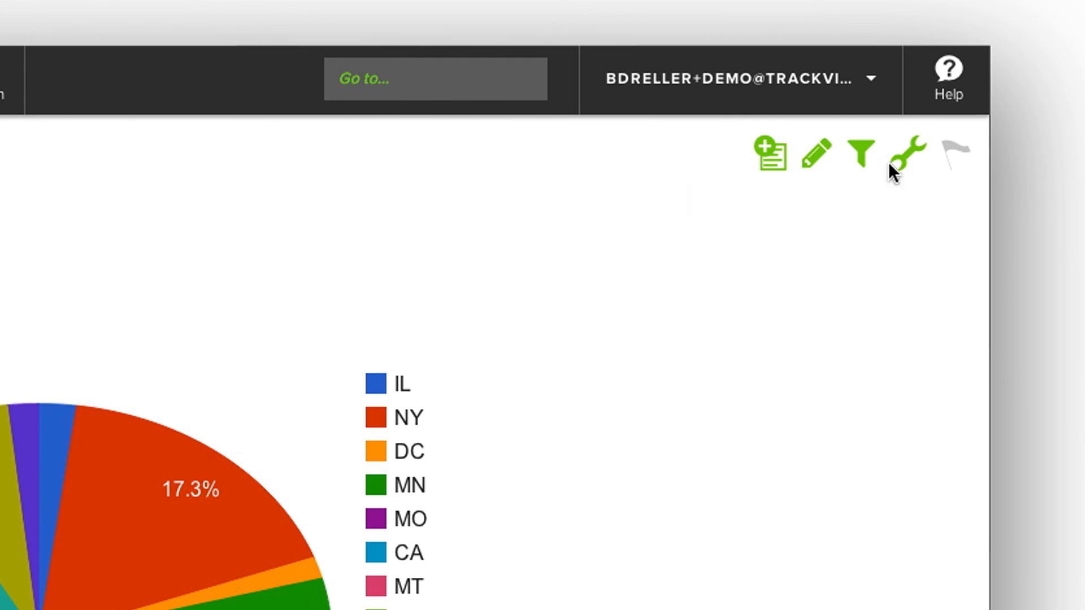
left_click(949, 80)
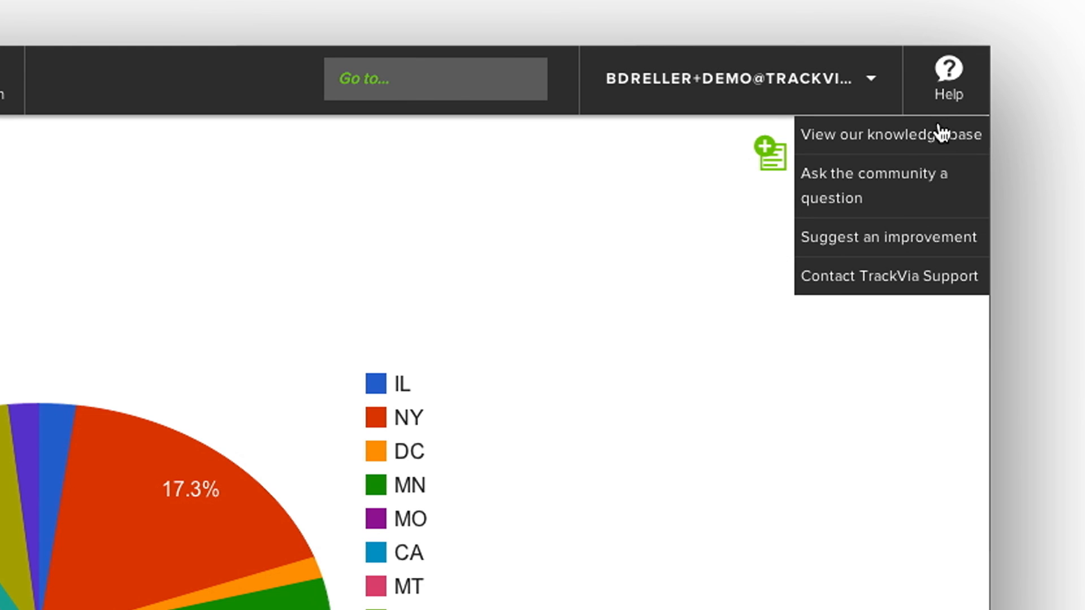
mouse_move(937, 289)
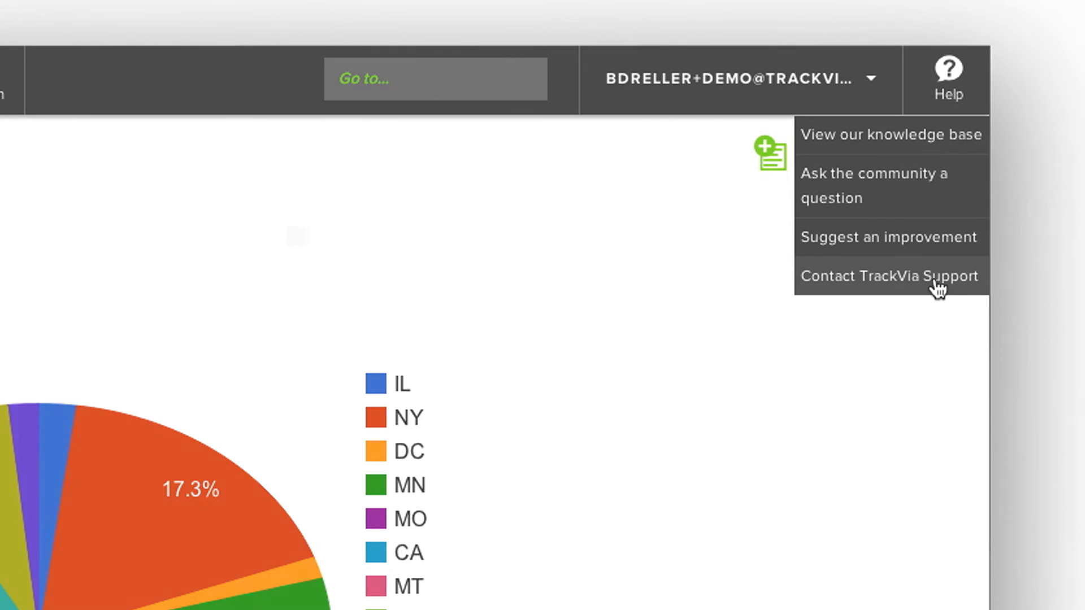